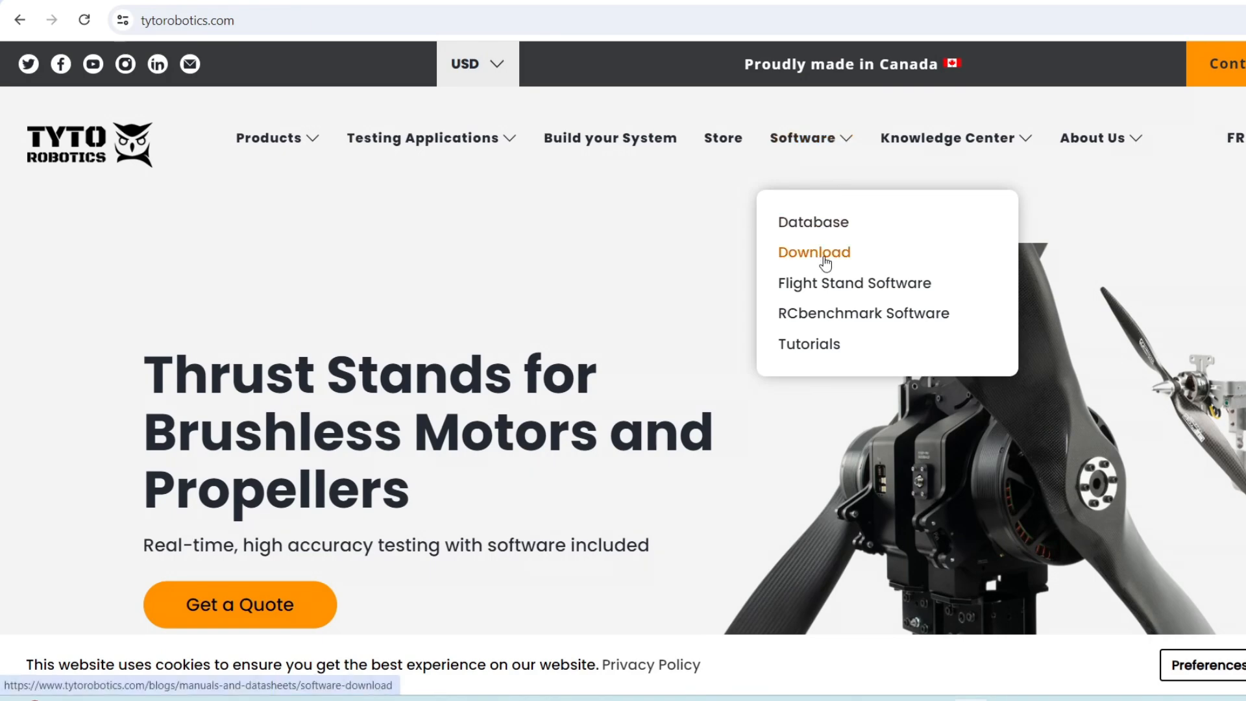
Step: Go to the Tyto Robotics software download page from the Software menu
click(813, 252)
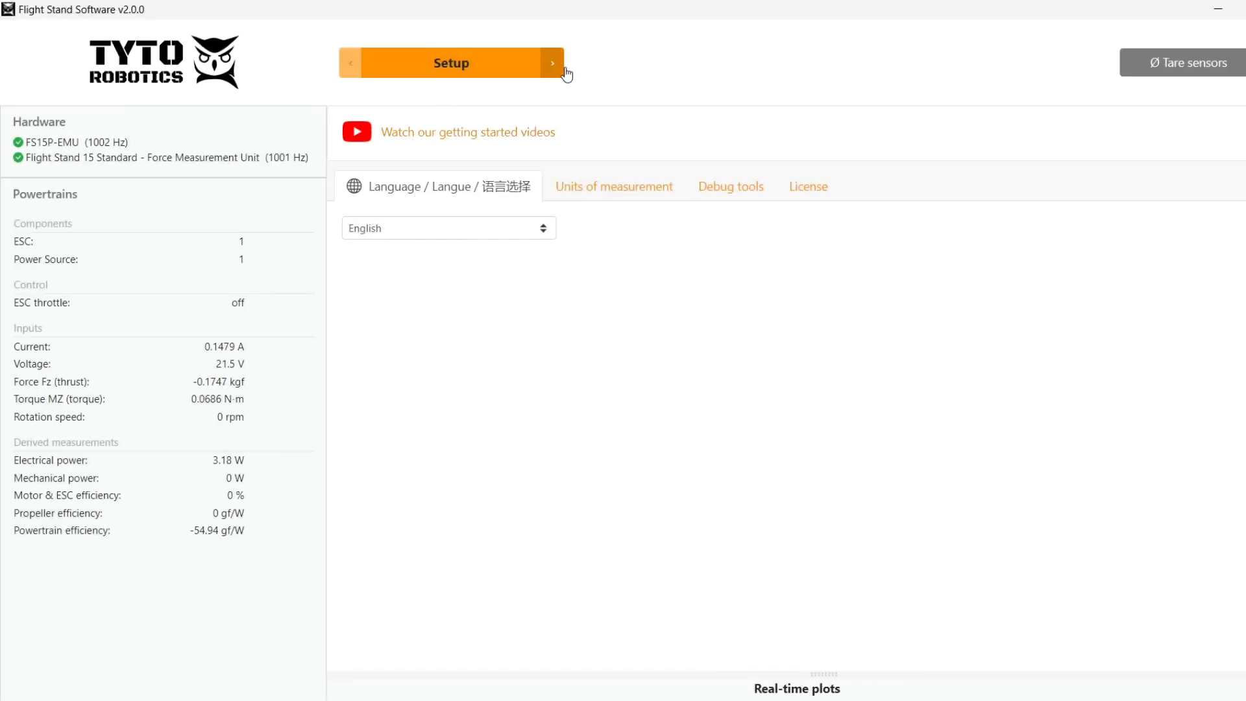
Step: Show the FS15P-EMU board's built-in measurement systems on the Hardware page
click(552, 62)
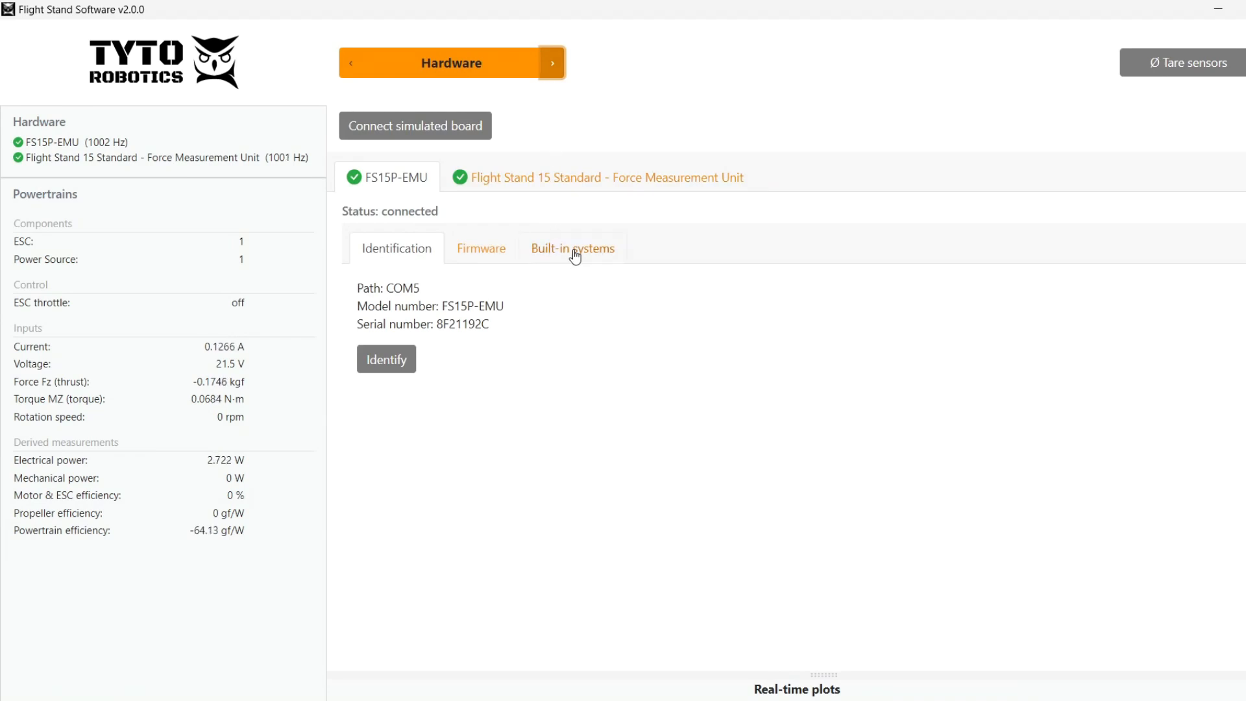
click(571, 248)
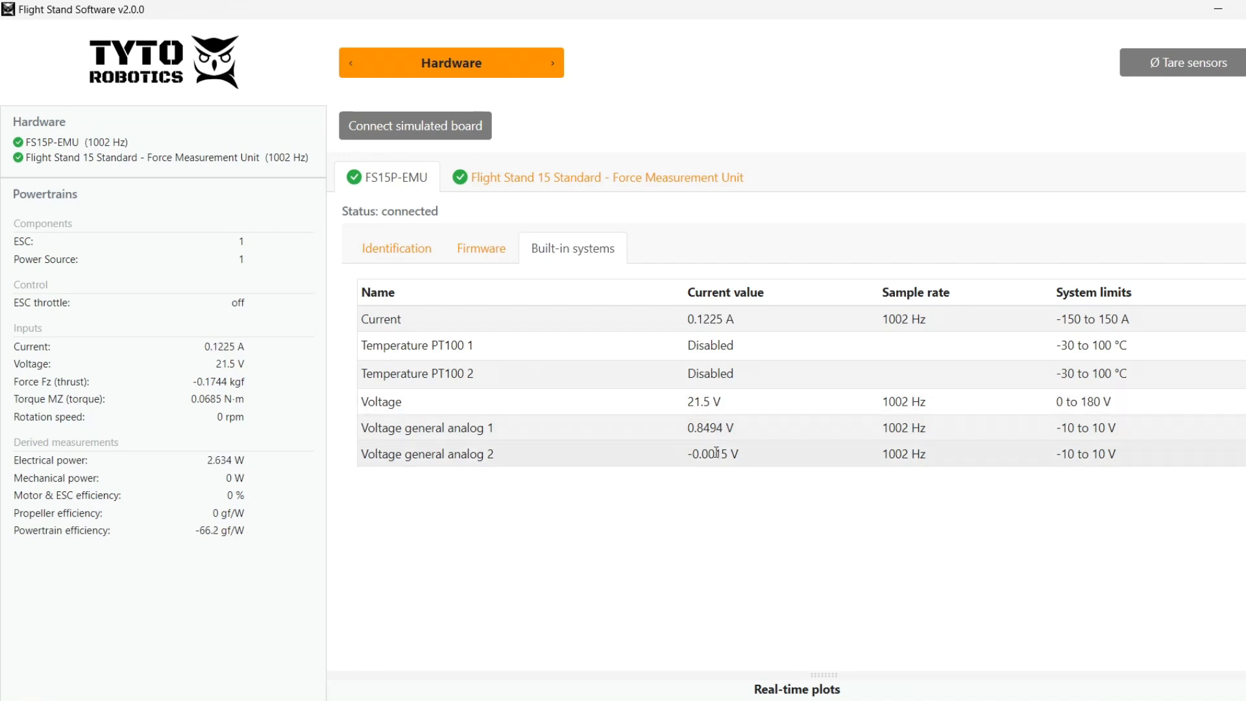
mouse_move(545, 55)
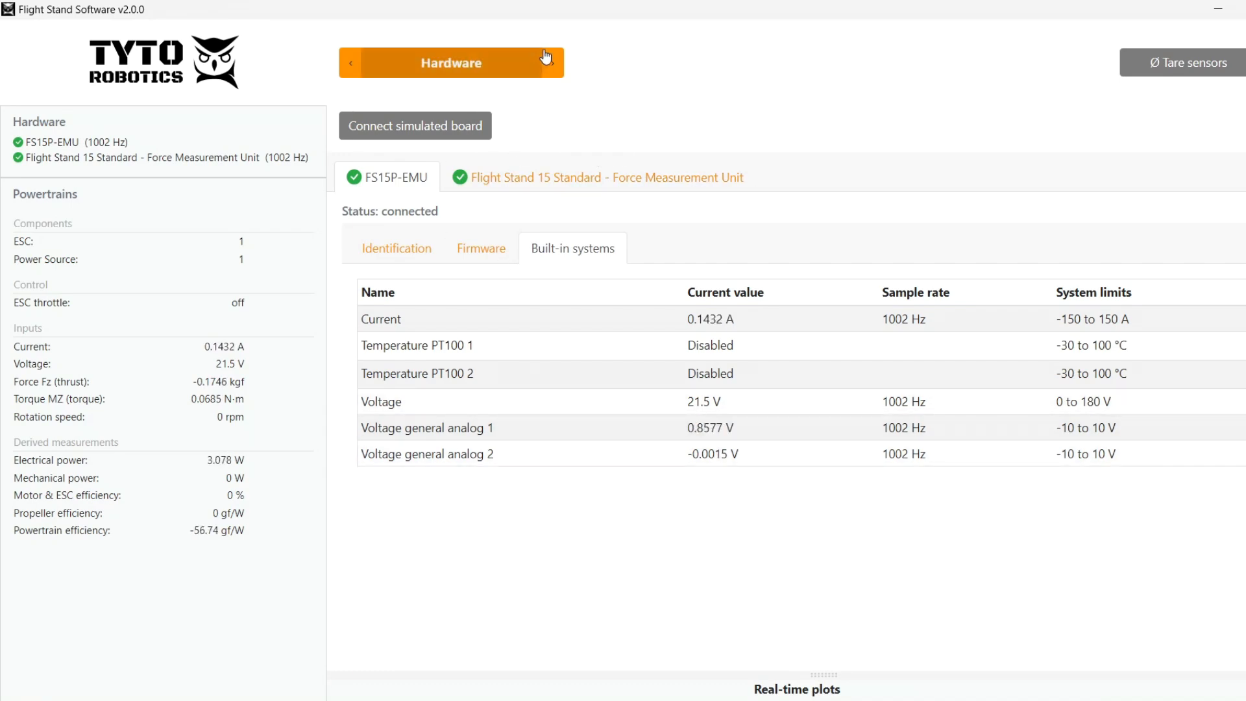
Step: Start a new input transformation named Sound Sensor
click(553, 62)
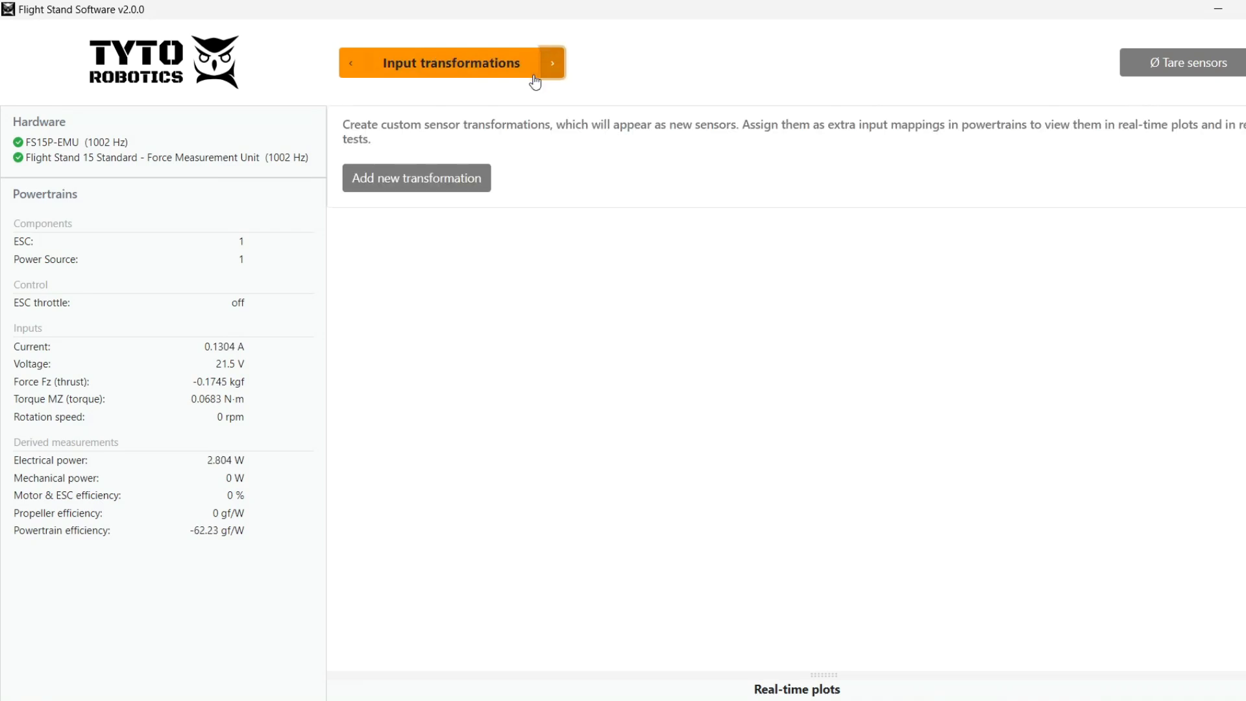
mouse_move(435, 190)
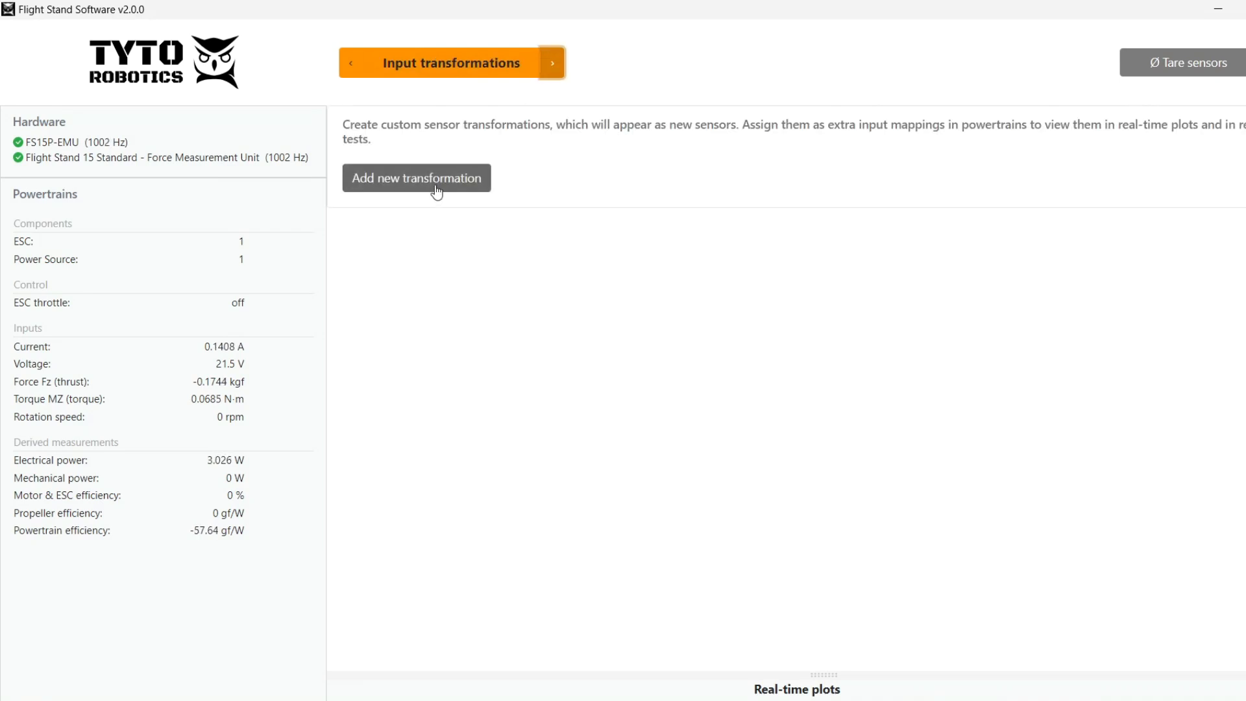
click(416, 178)
text(Sound S)
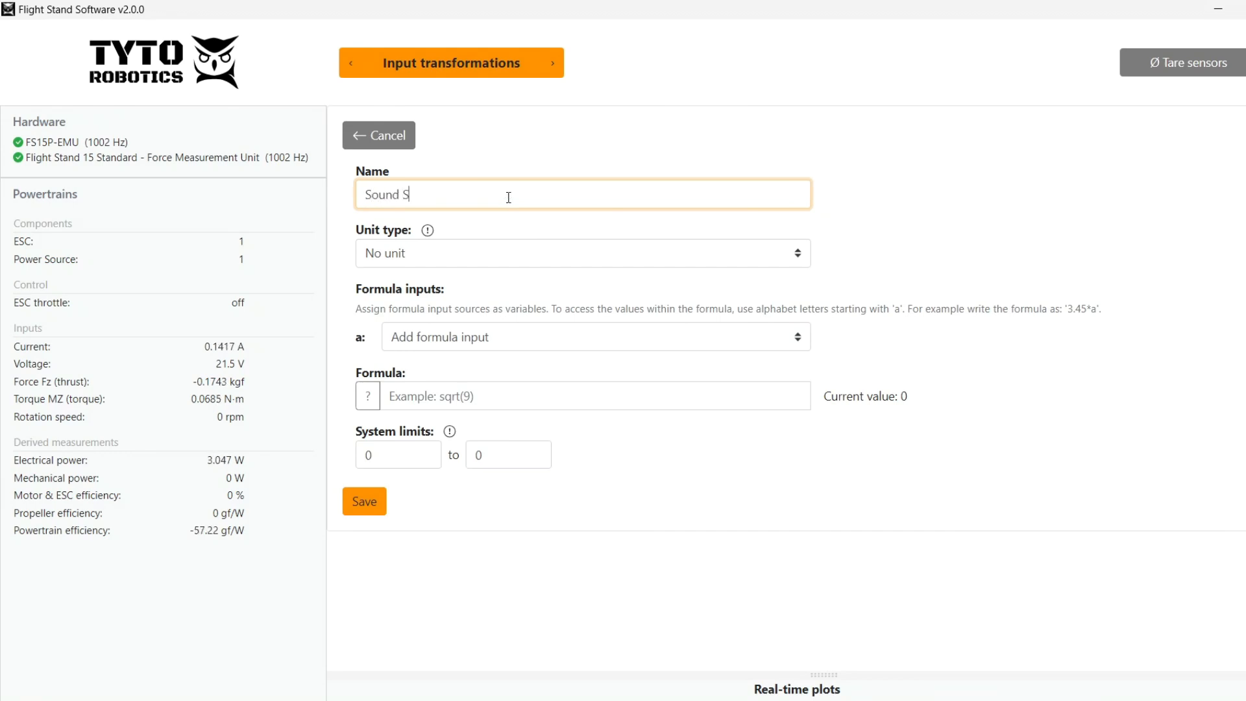
text(ensor)
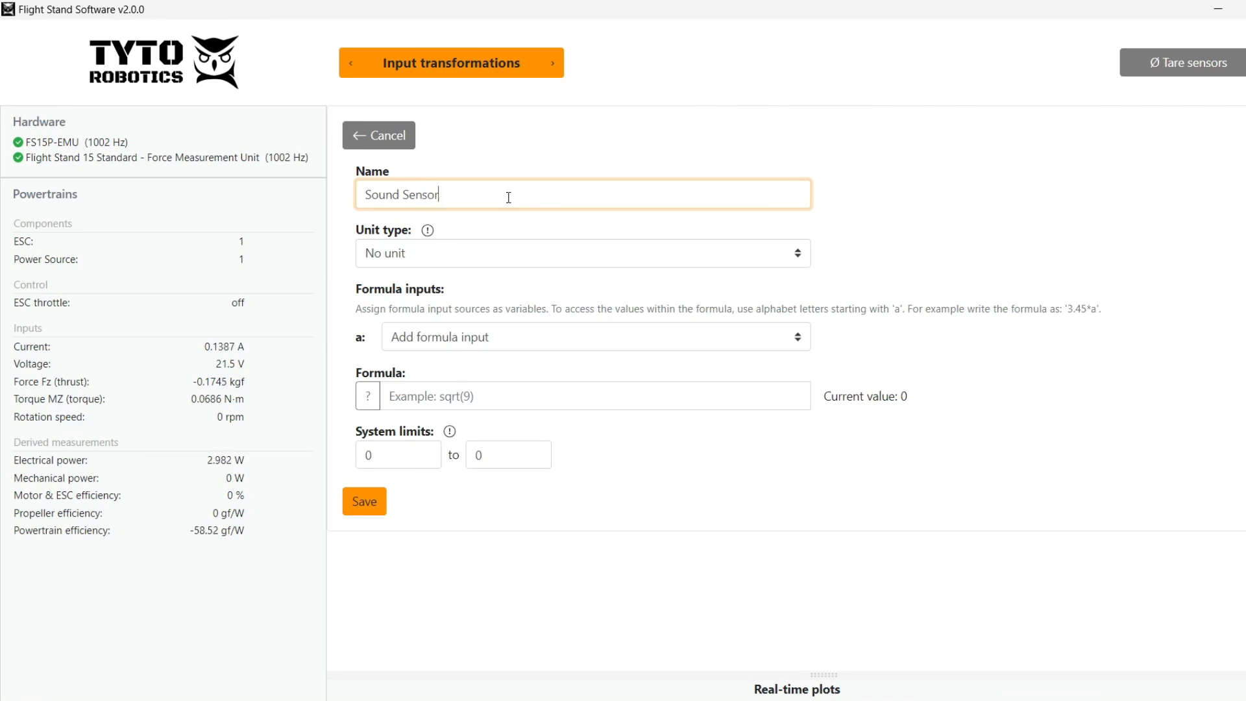
Step: Give it custom unit type Other with unit dB and input a from Voltage general analog 1
click(582, 253)
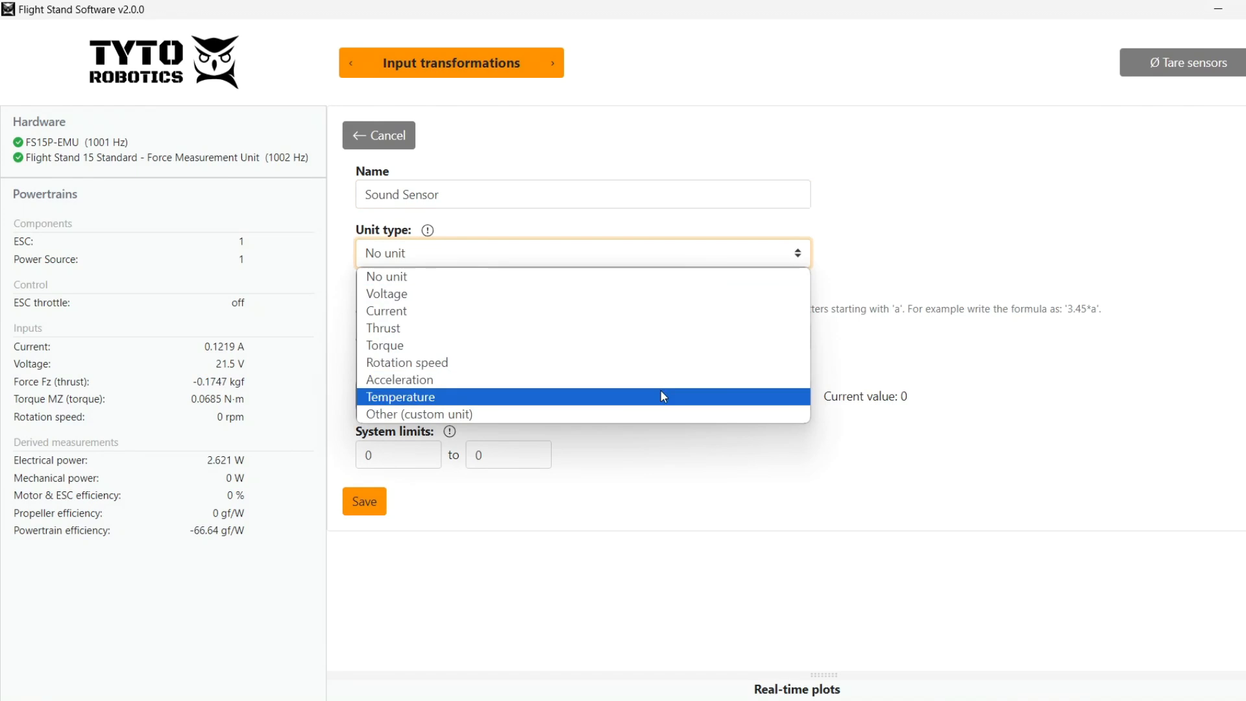
click(417, 413)
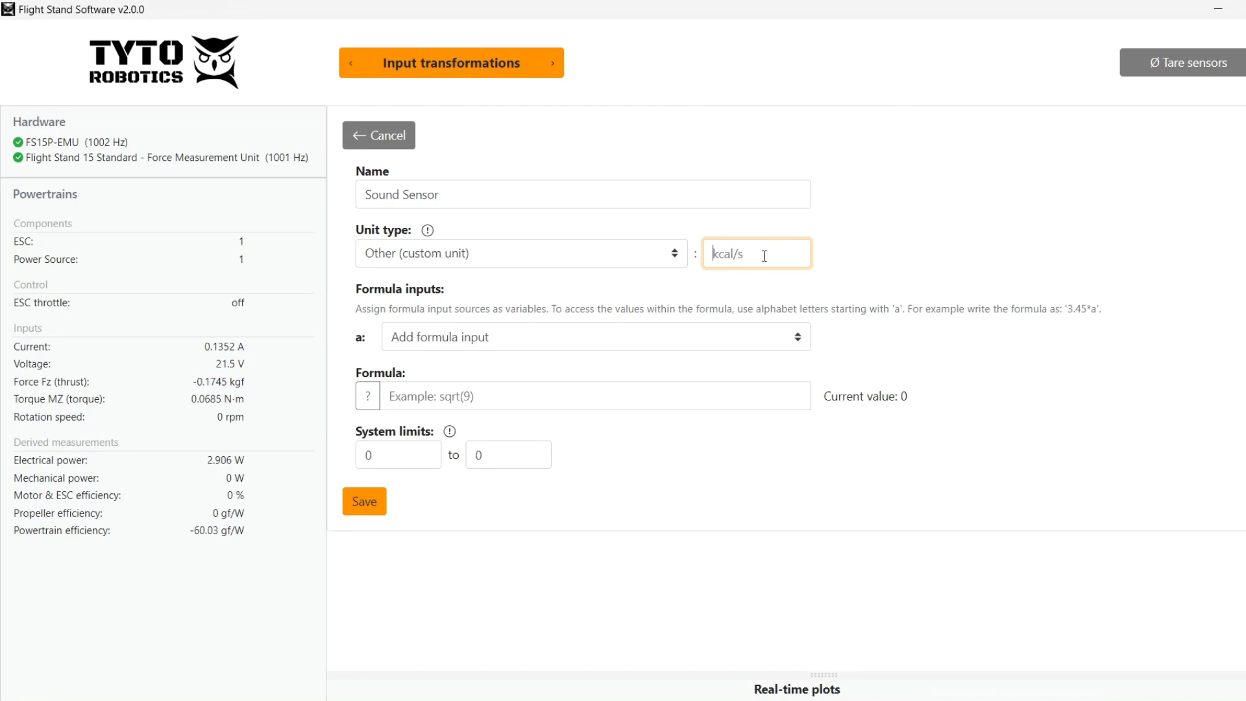
text(dB)
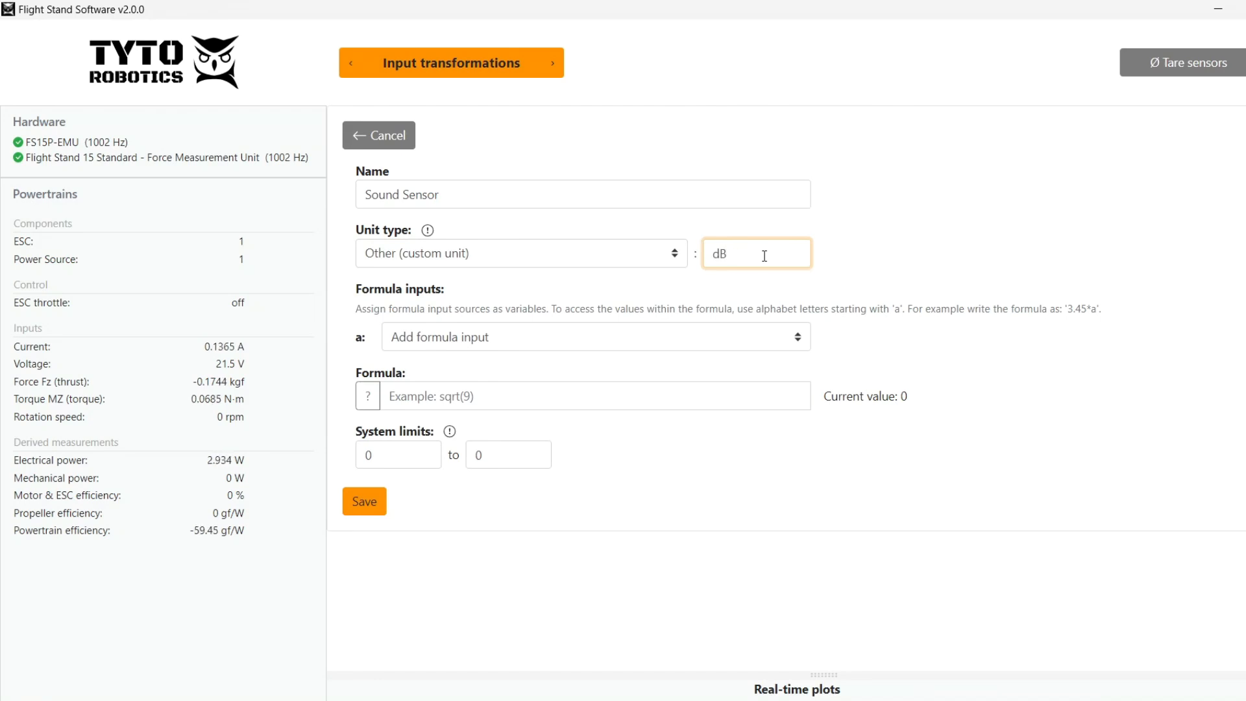
click(594, 336)
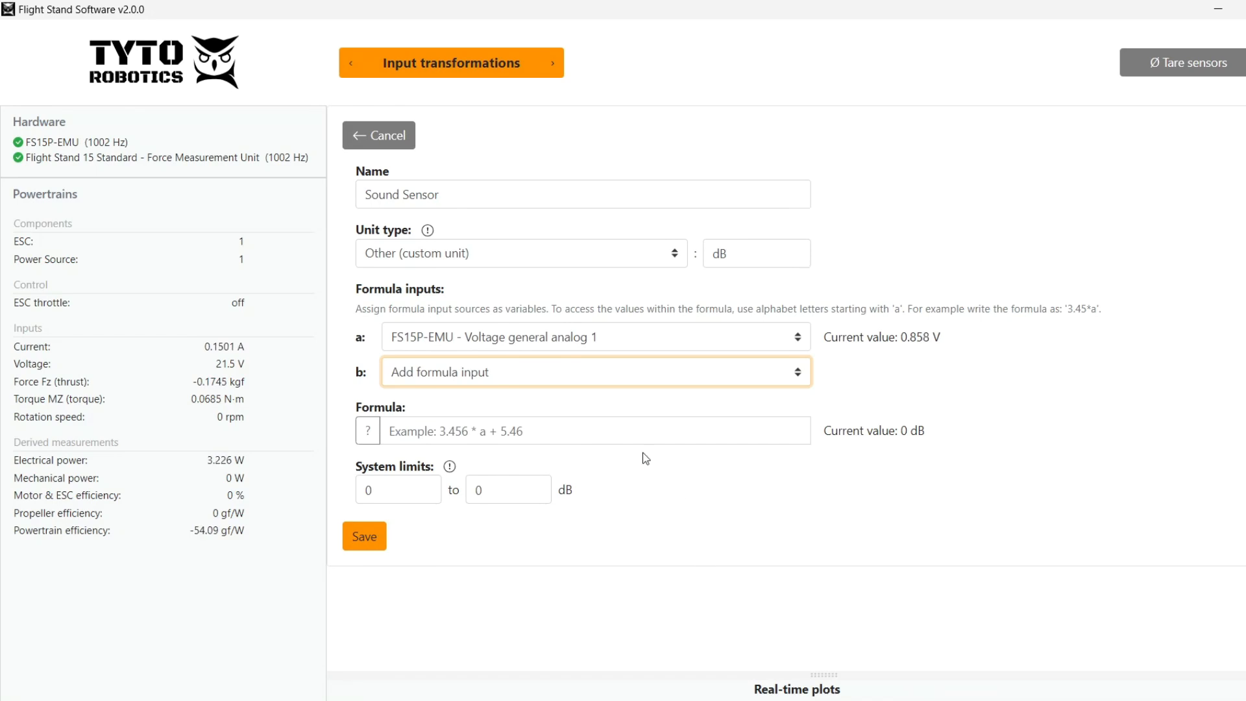
Step: Review the sound level meter datasheet's voltage-to-decibel conversion for the formula
click(592, 431)
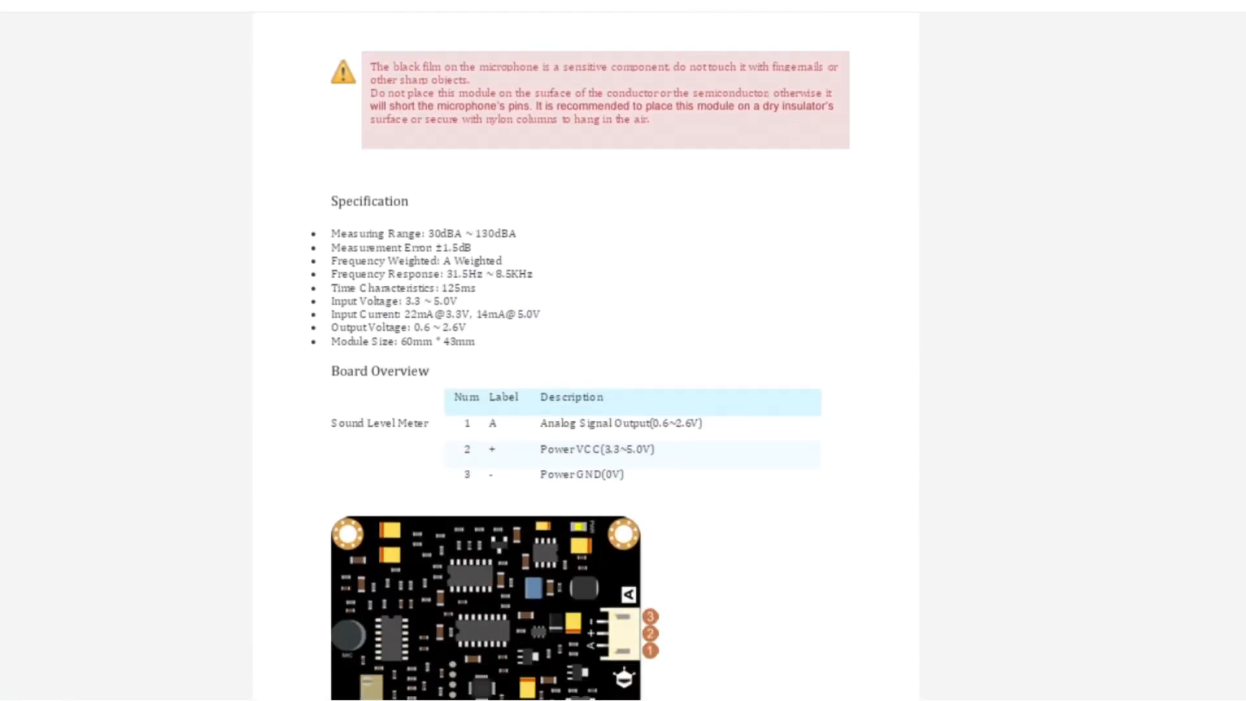
scroll(down, 3)
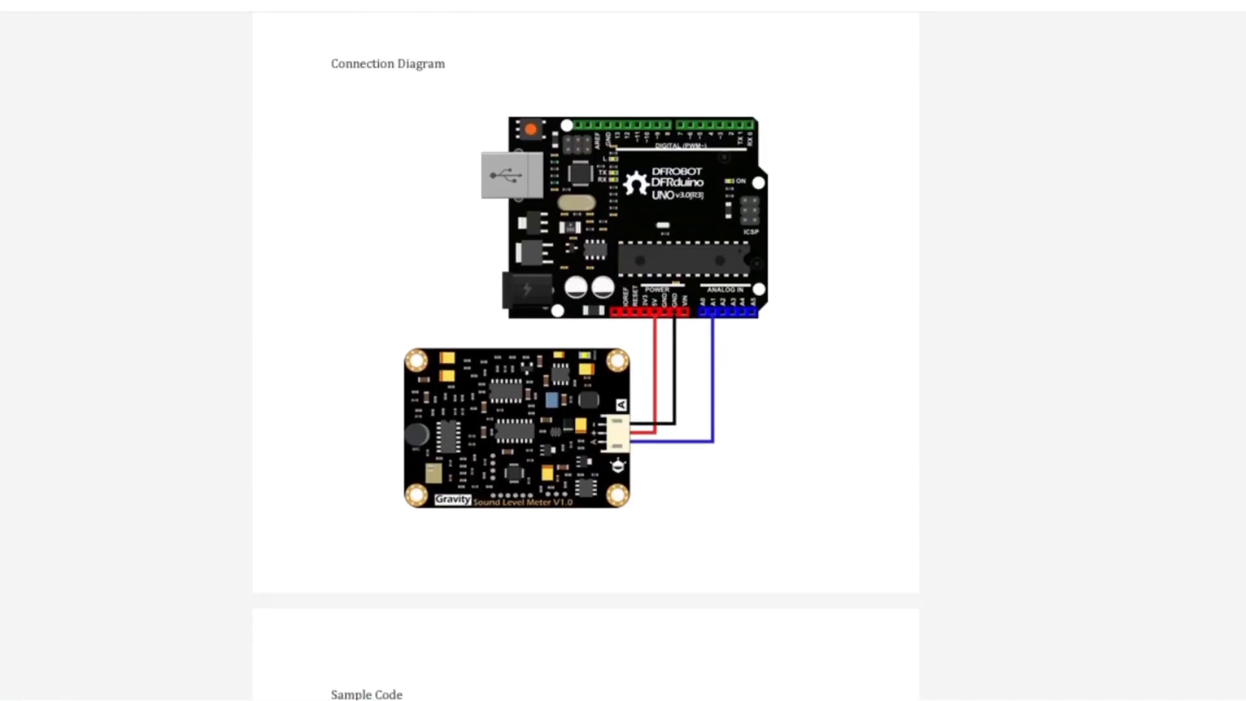
scroll(down, 3)
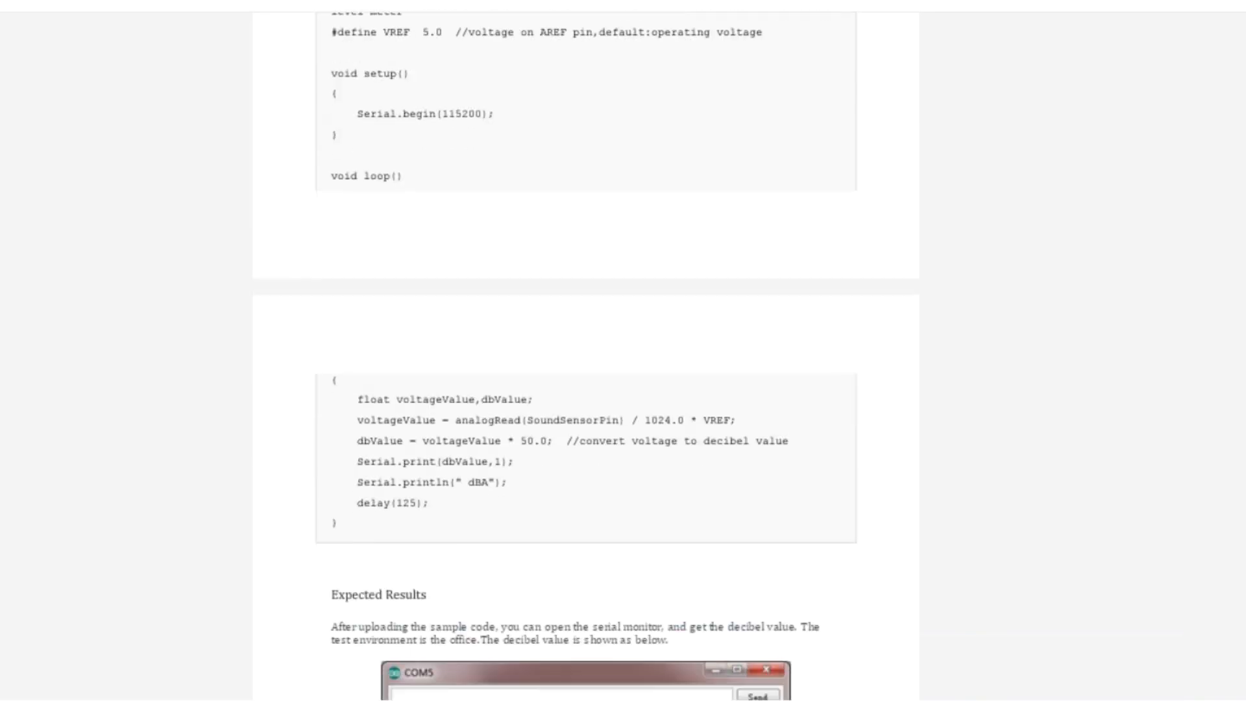
scroll(down, 3)
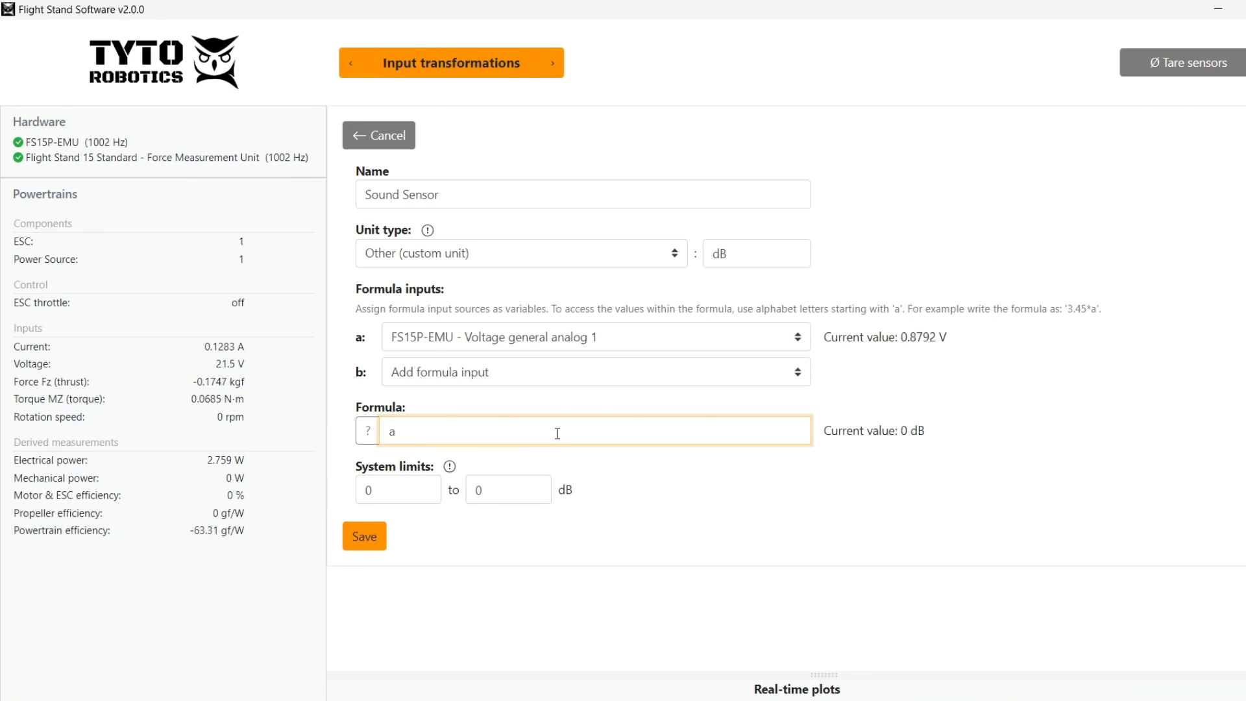
Step: Complete the Sound Sensor formula as a*50
text(*)
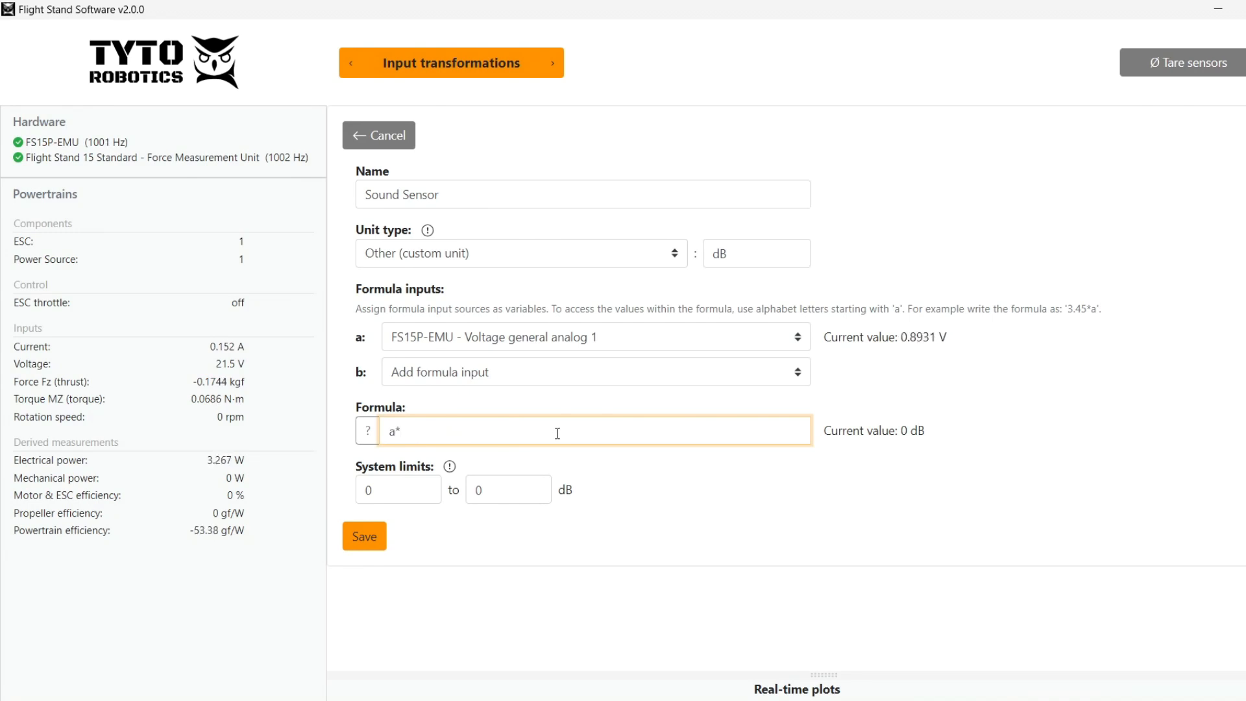
text(50)
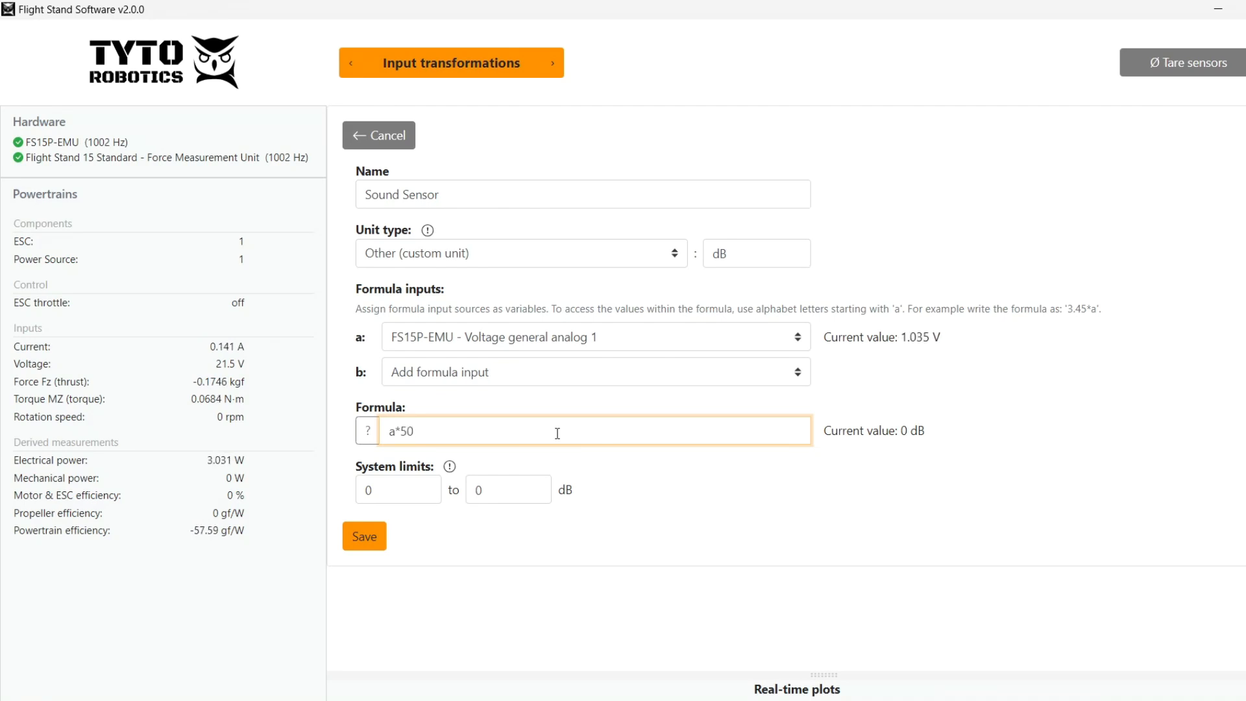
click(508, 489)
text(130)
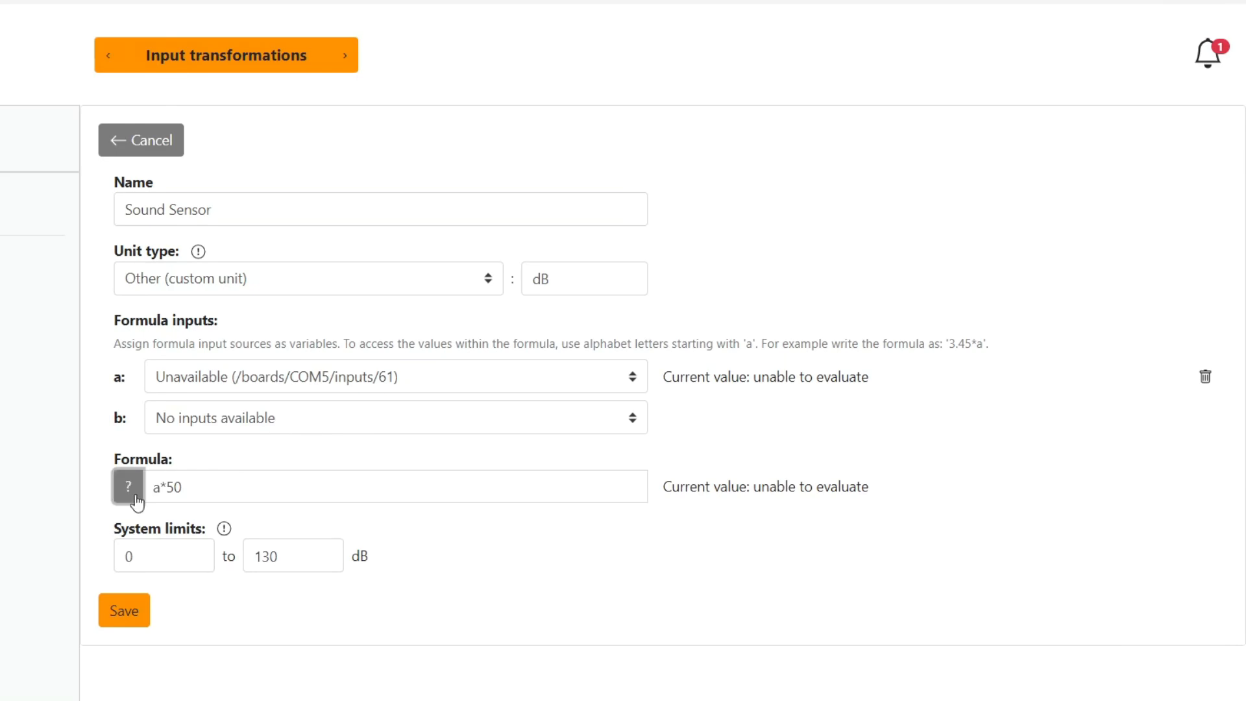
Step: Check the formula syntax help and set the Sound Sensor system limits to 0–130 dB
click(127, 485)
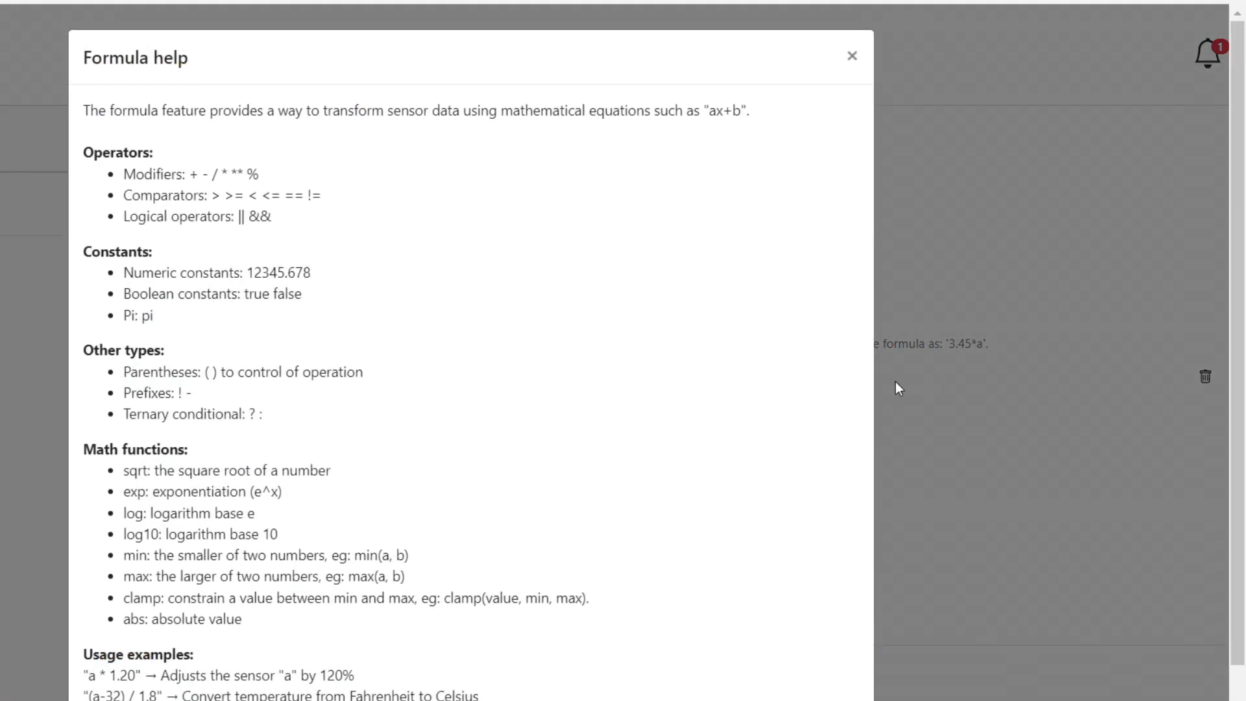
scroll(down, 3)
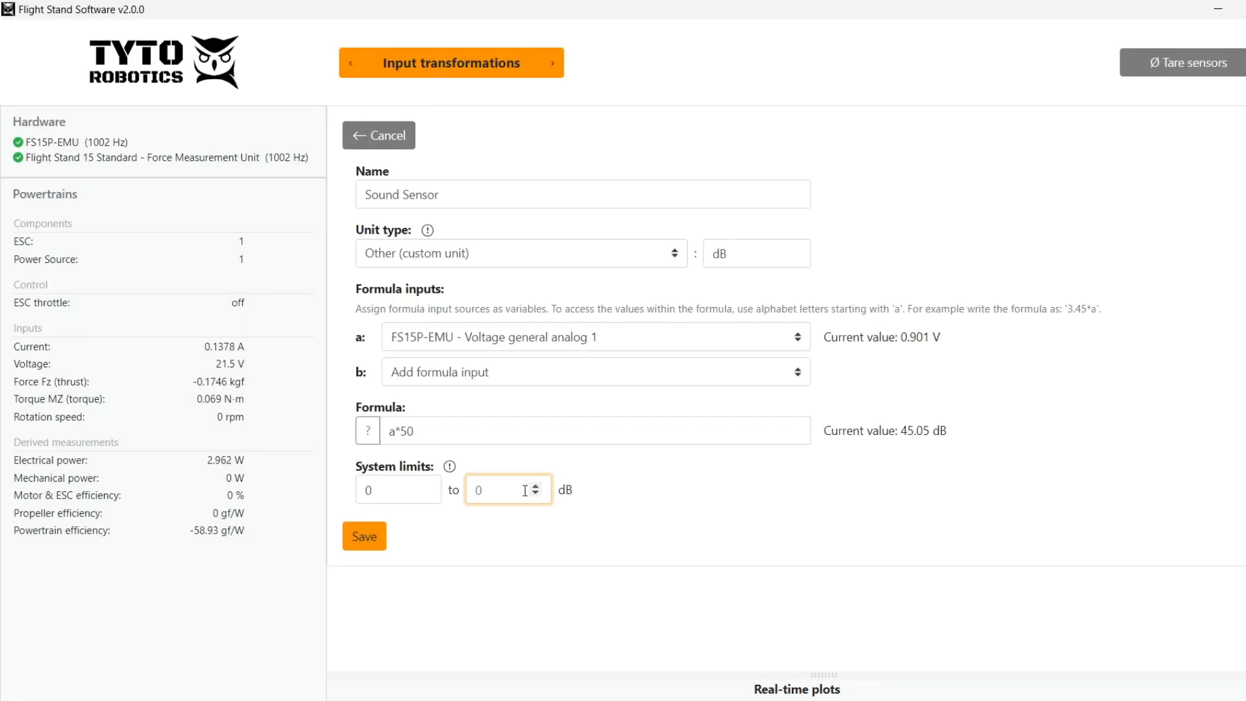
text(13)
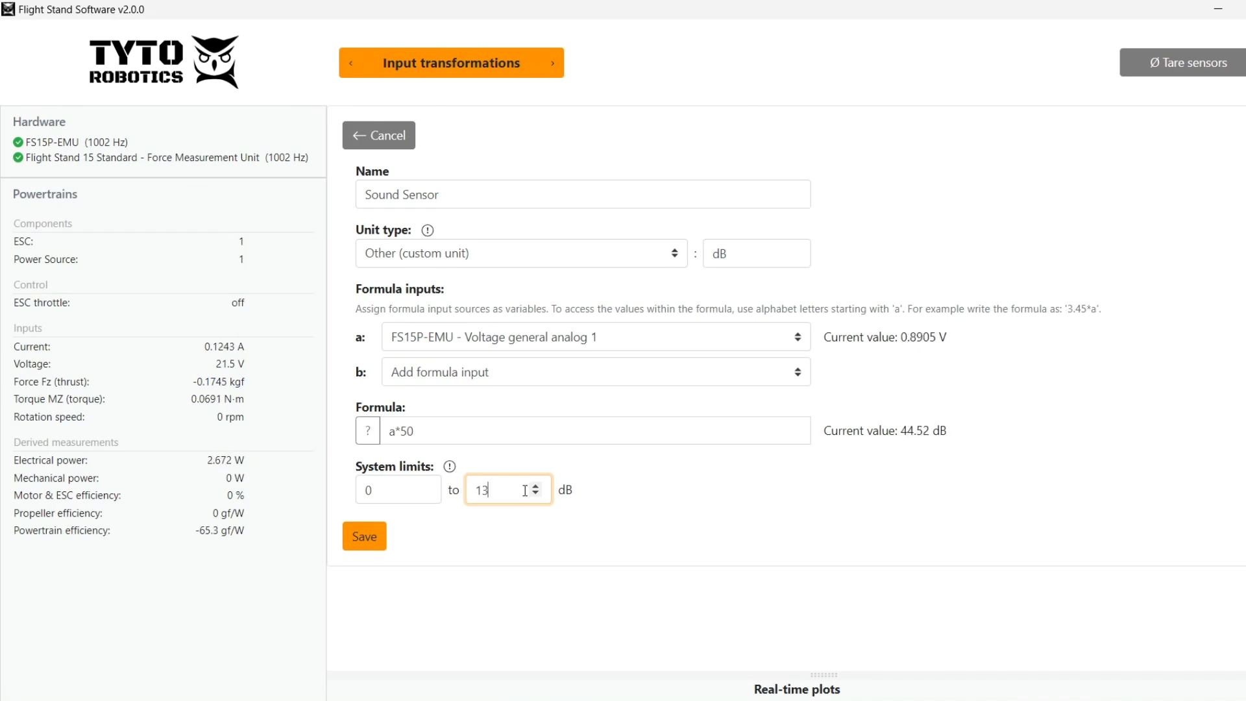
text(0)
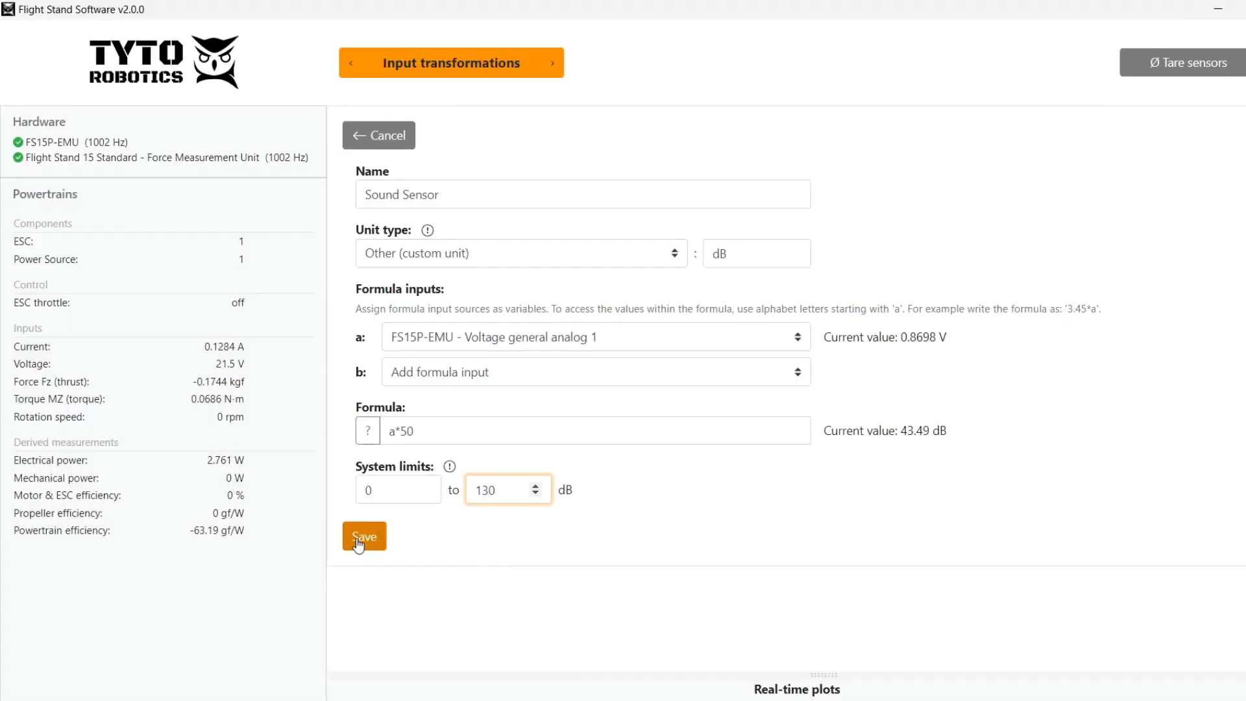
Step: Save the Sound sensor transformation and set its safety cutoff maximum to 130
click(364, 536)
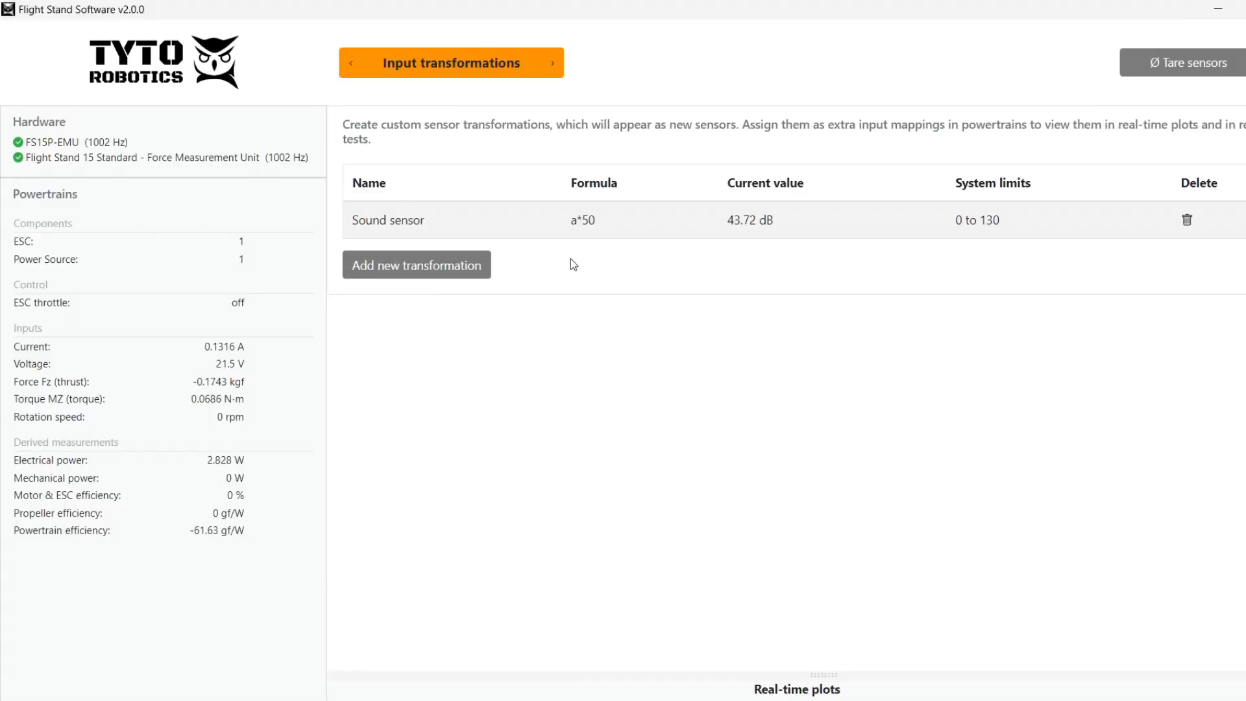
mouse_move(719, 218)
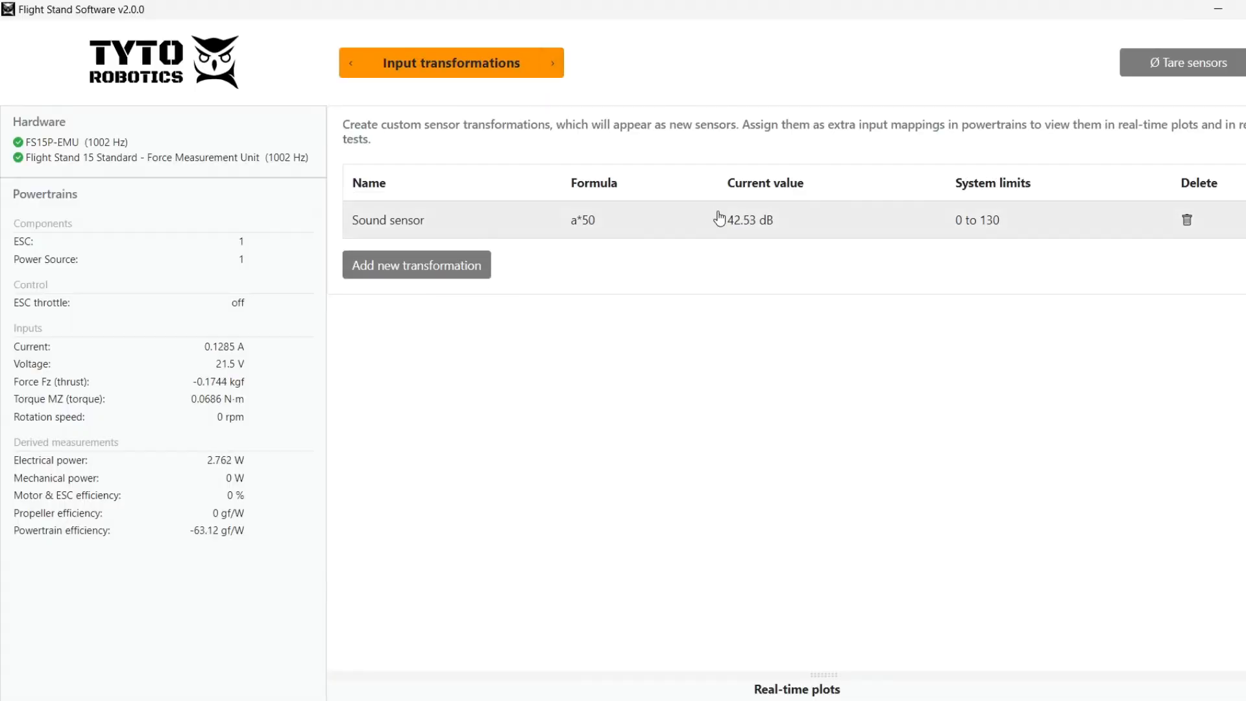
click(553, 63)
text(1)
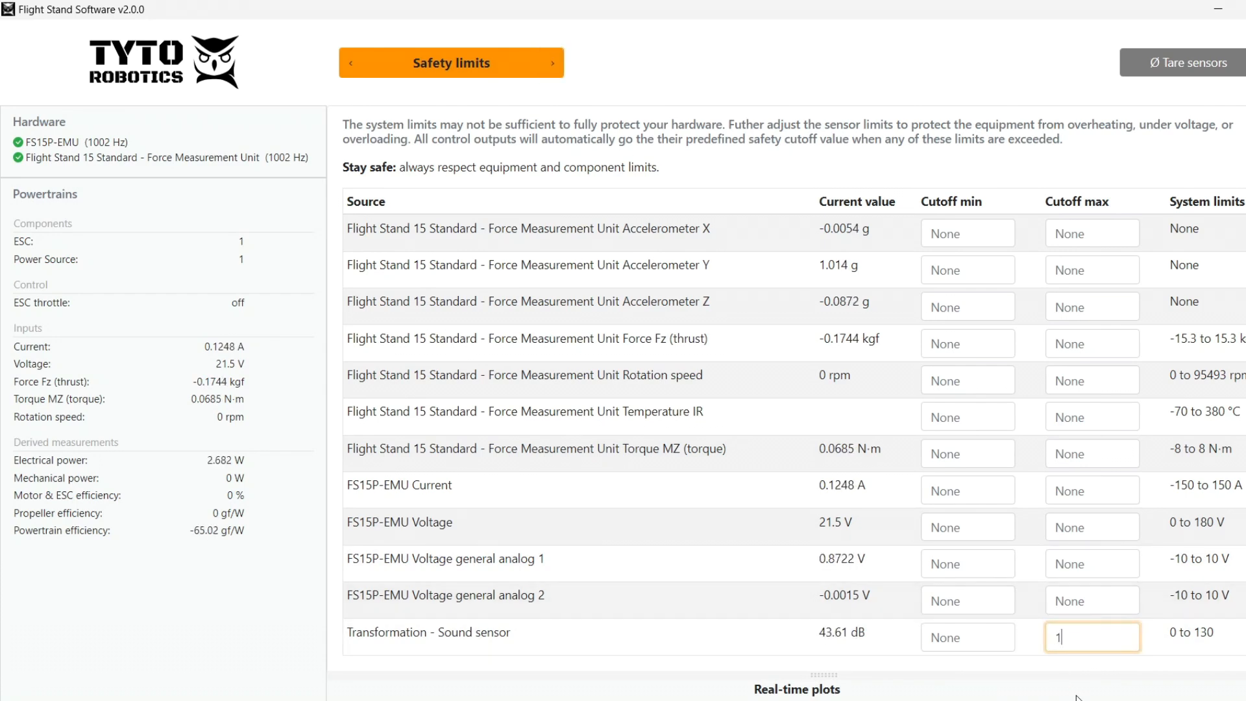
text(30)
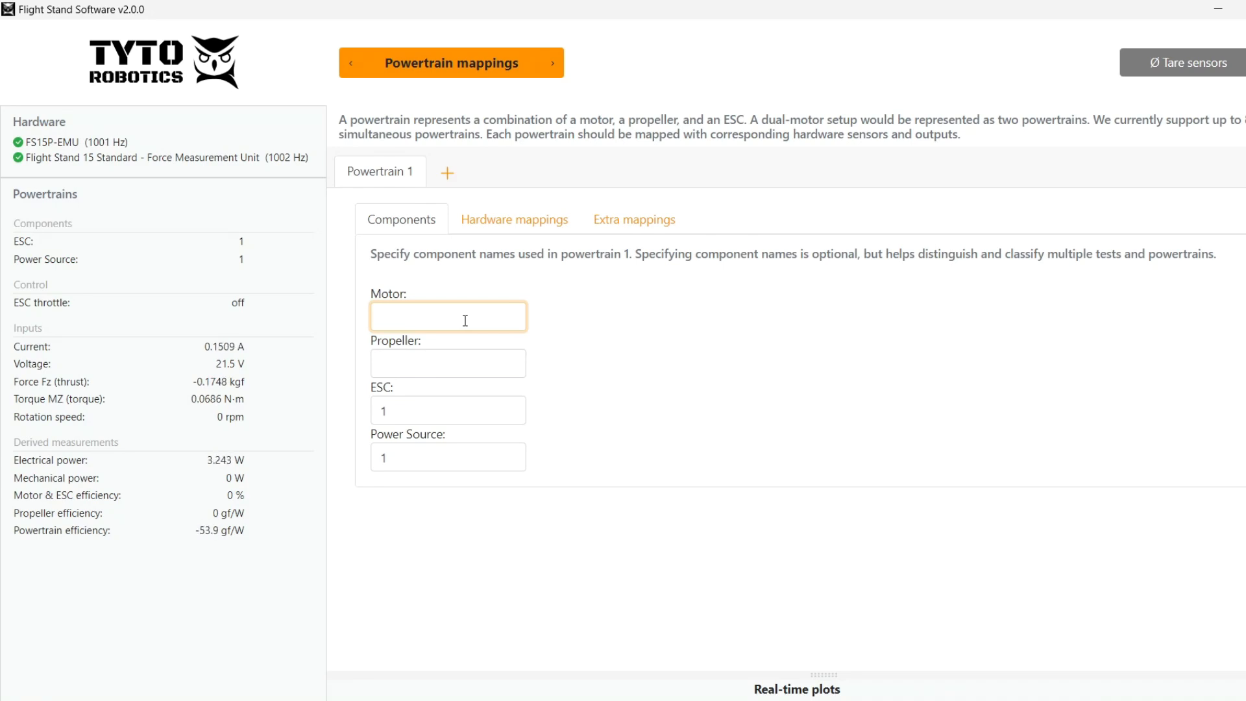
Step: Name powertrain 1's motor AXI811026KV115 and propeller Xoar 26inch
text(AXI)
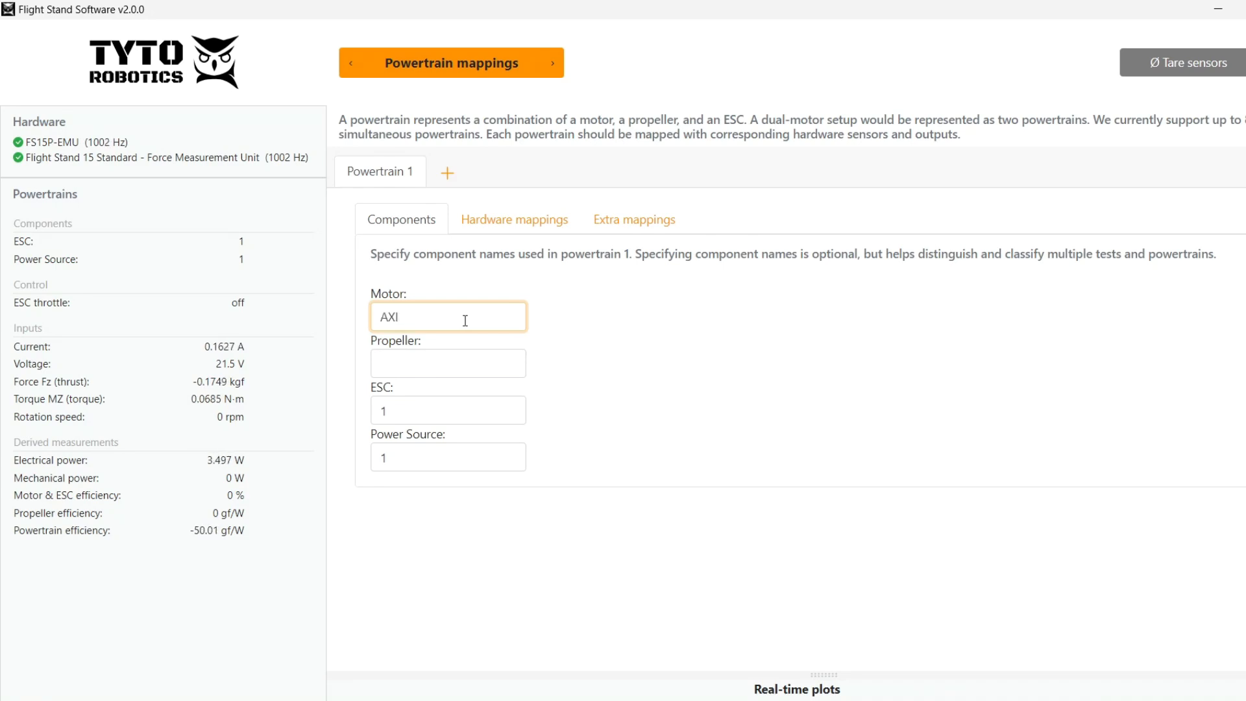
text(811026KV115)
click(448, 363)
text(X)
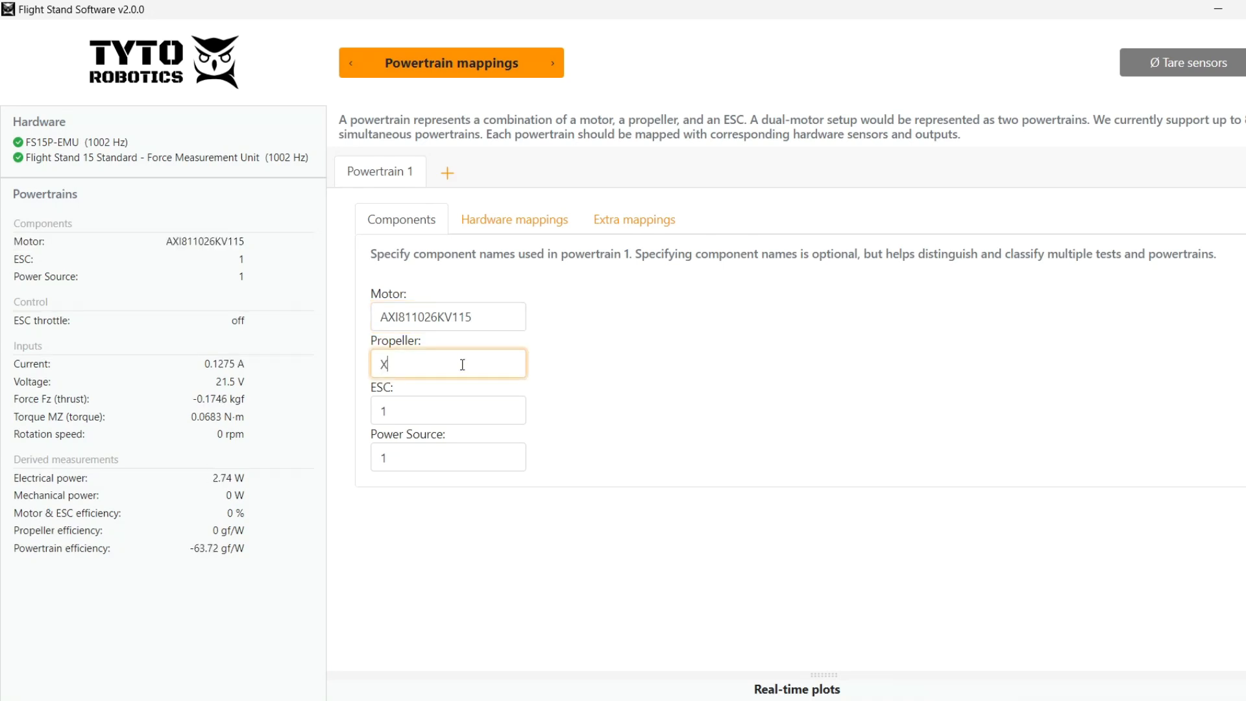
text(oa)
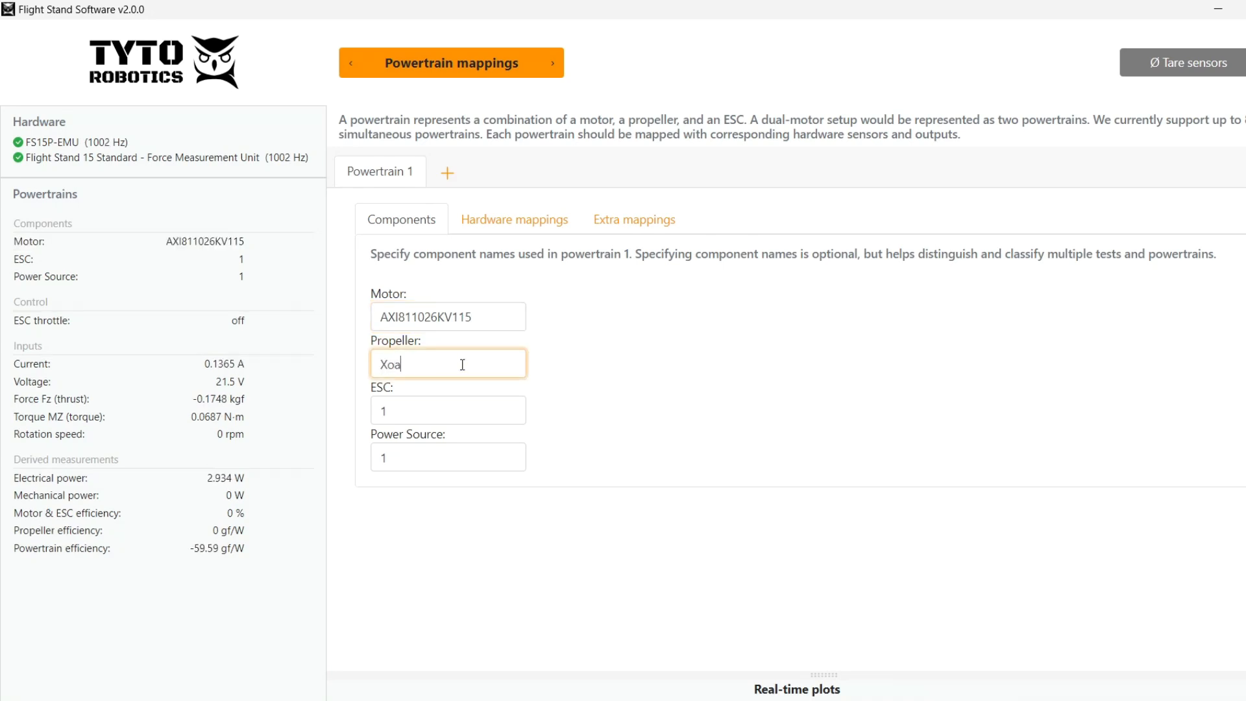
text(r 26)
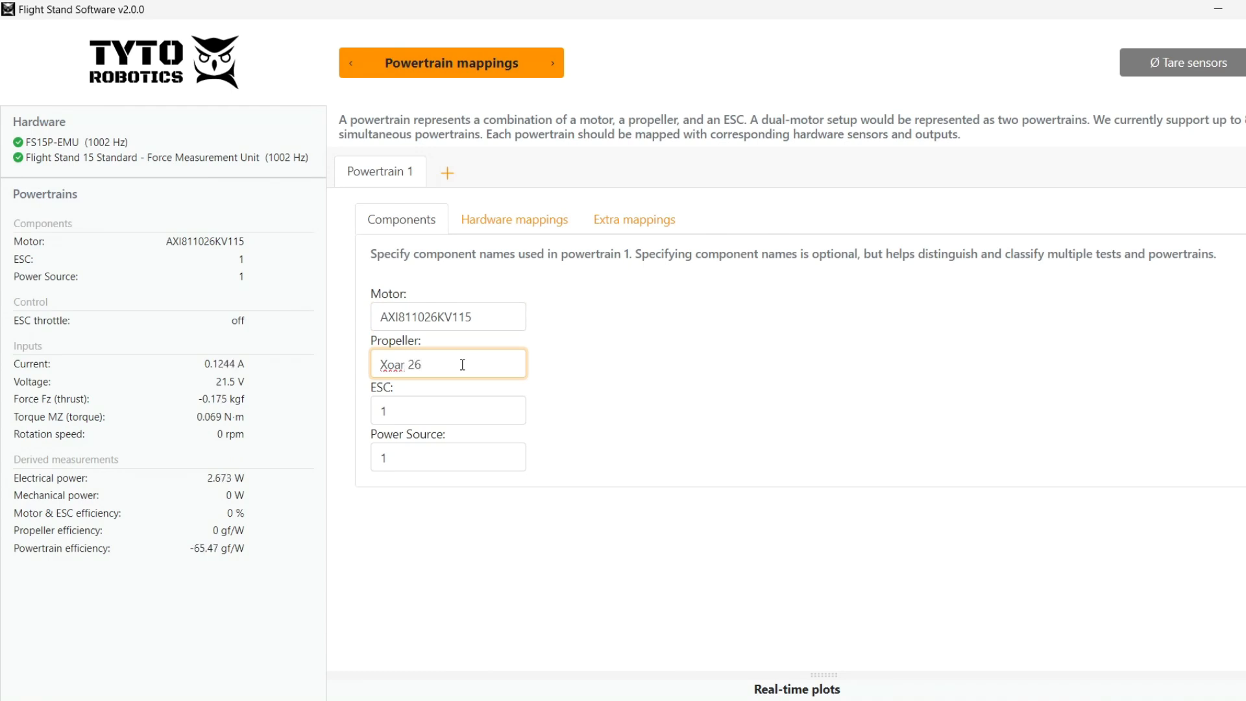
text(inch)
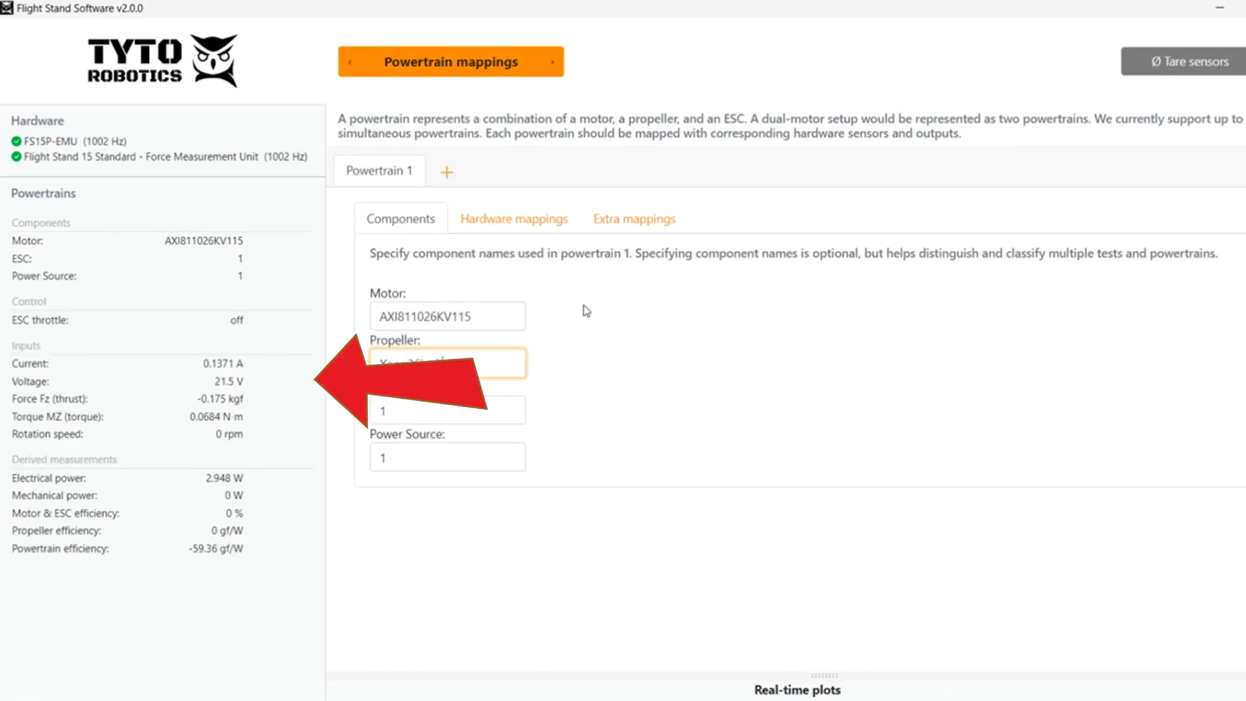
text(Xoar 26inch)
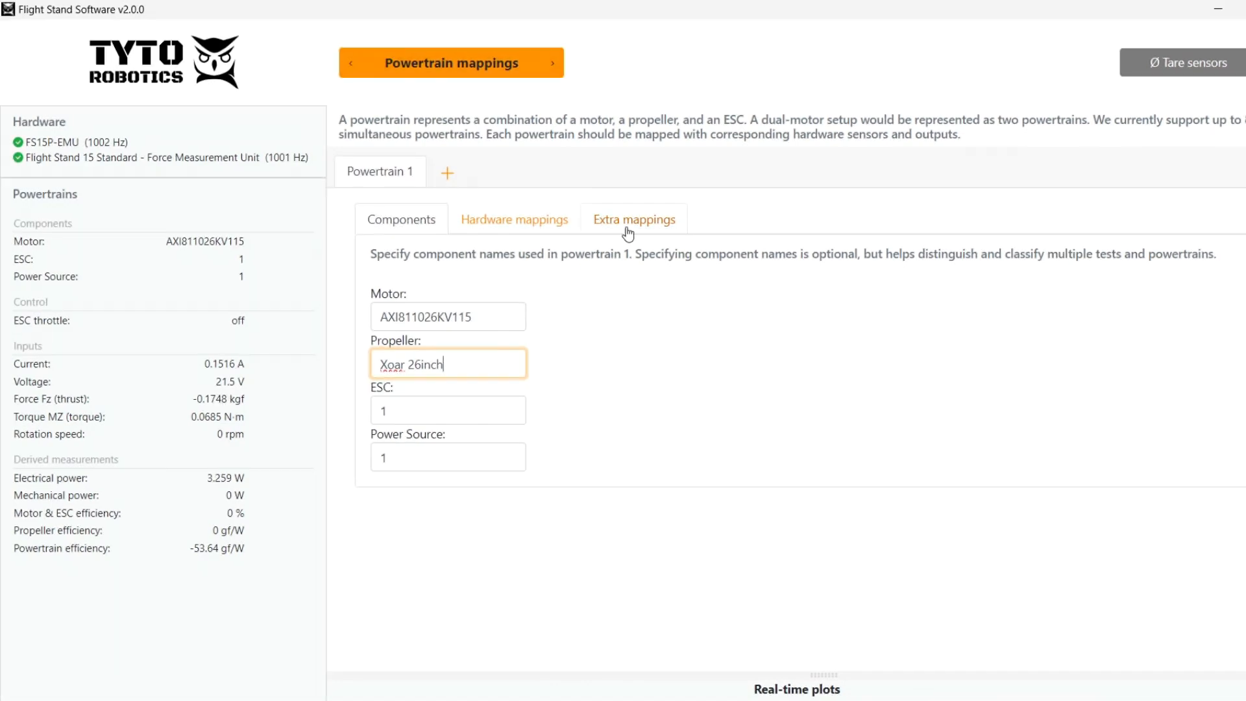
Step: Add the Sound sensor as an extra input mapping for powertrain 1
click(634, 218)
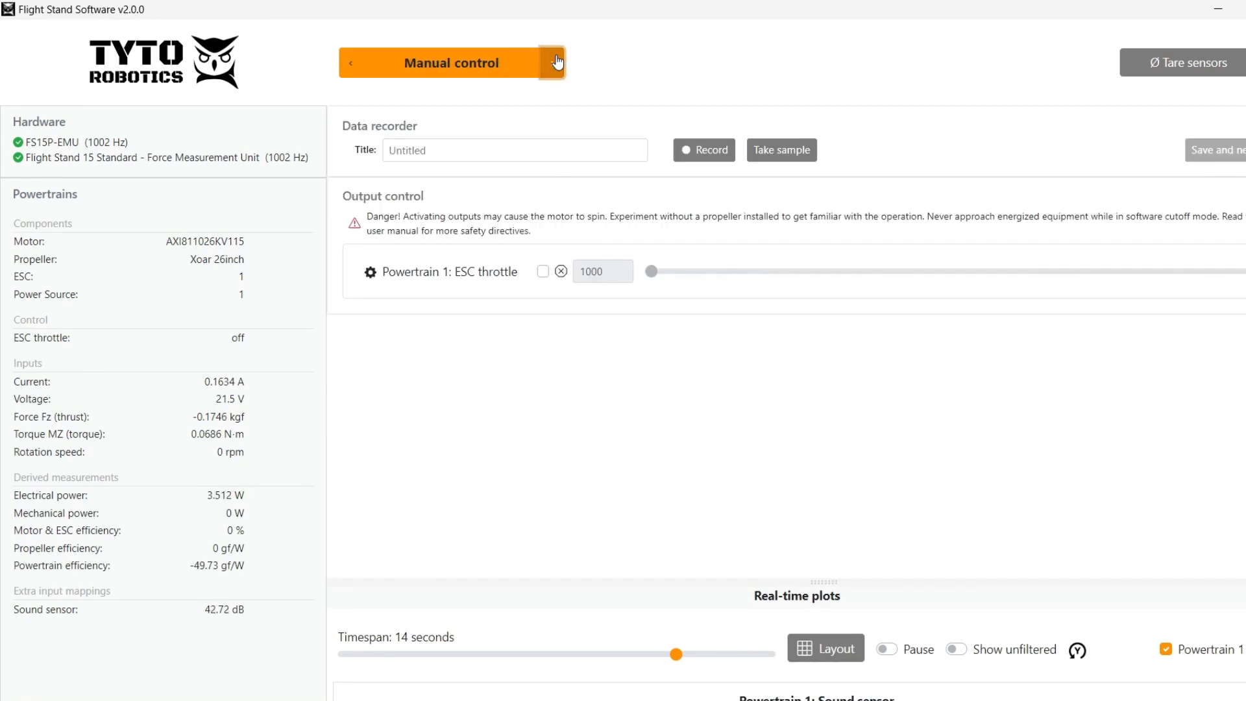
Step: Execute the automatic sequence looped twice, recording it as Sound Test 1
click(543, 271)
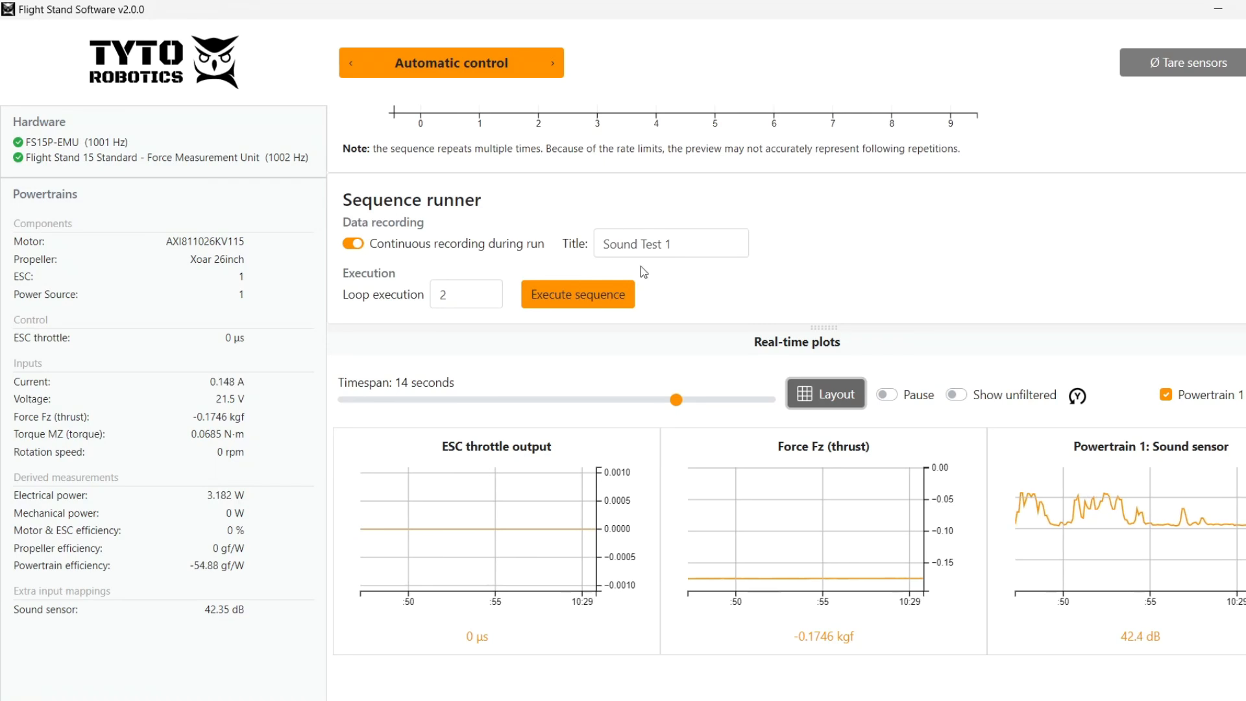
click(578, 295)
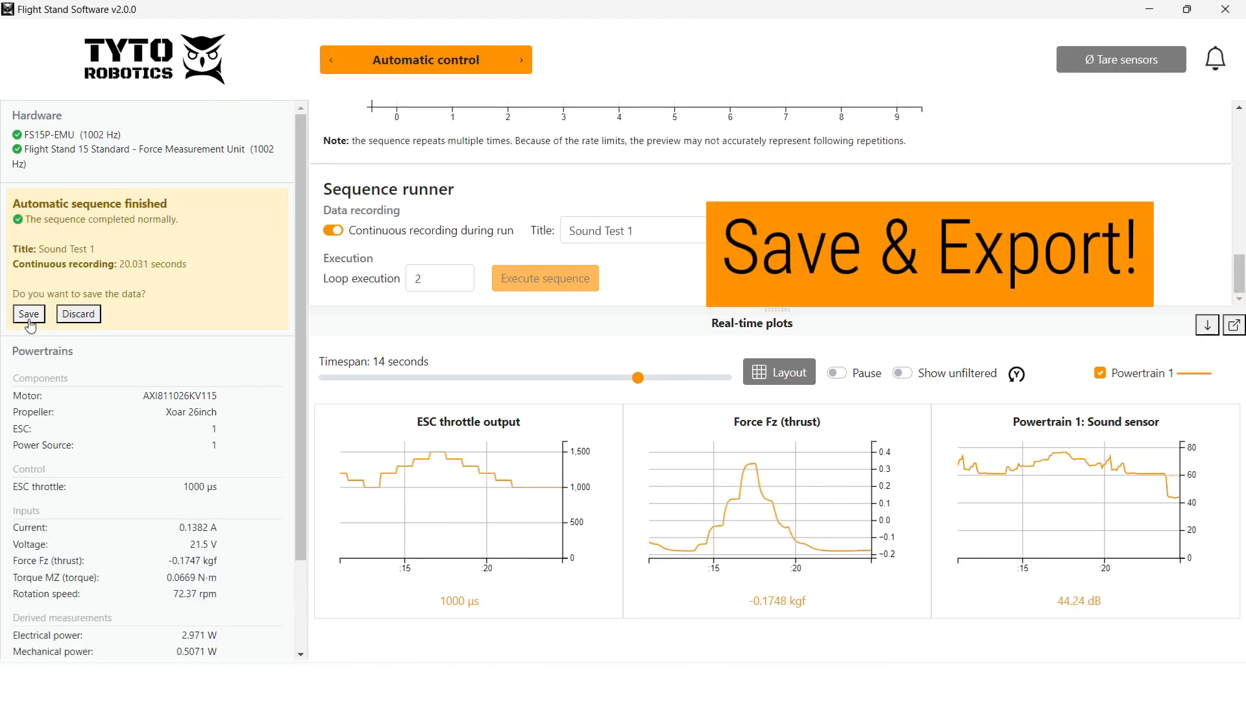
Step: Save the Sound Test 1 recording and locate it on the Test page
click(29, 313)
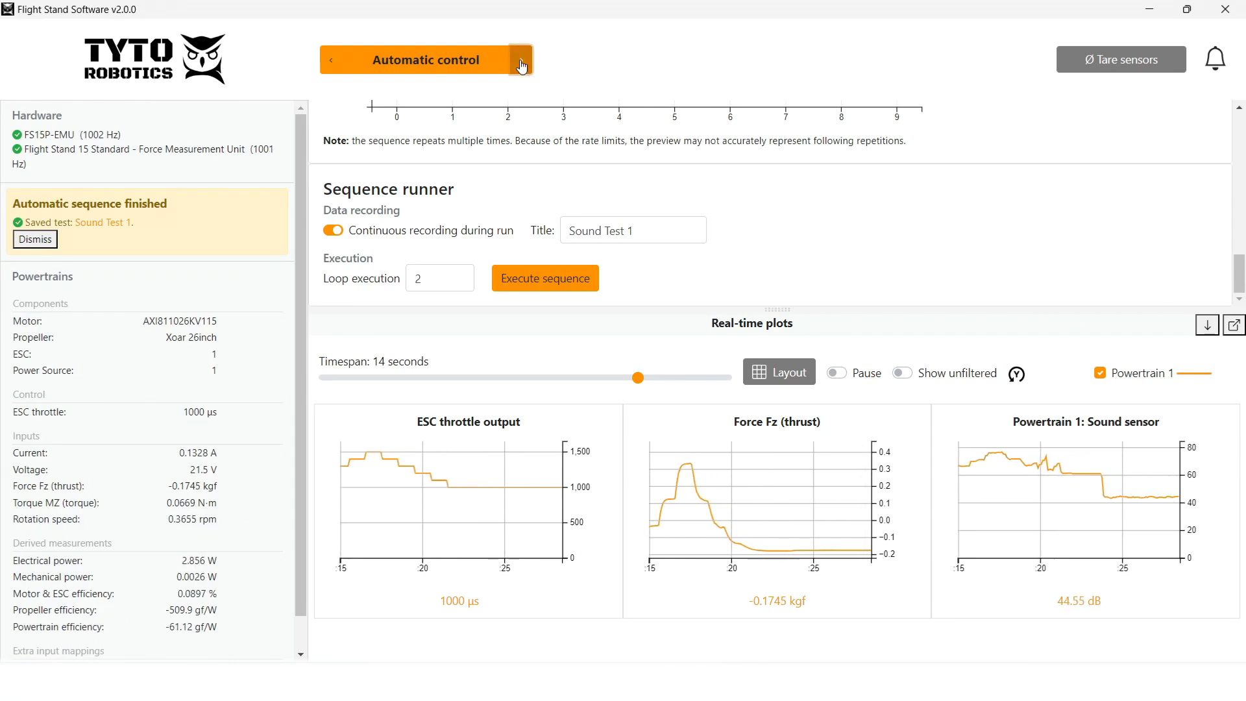
click(330, 60)
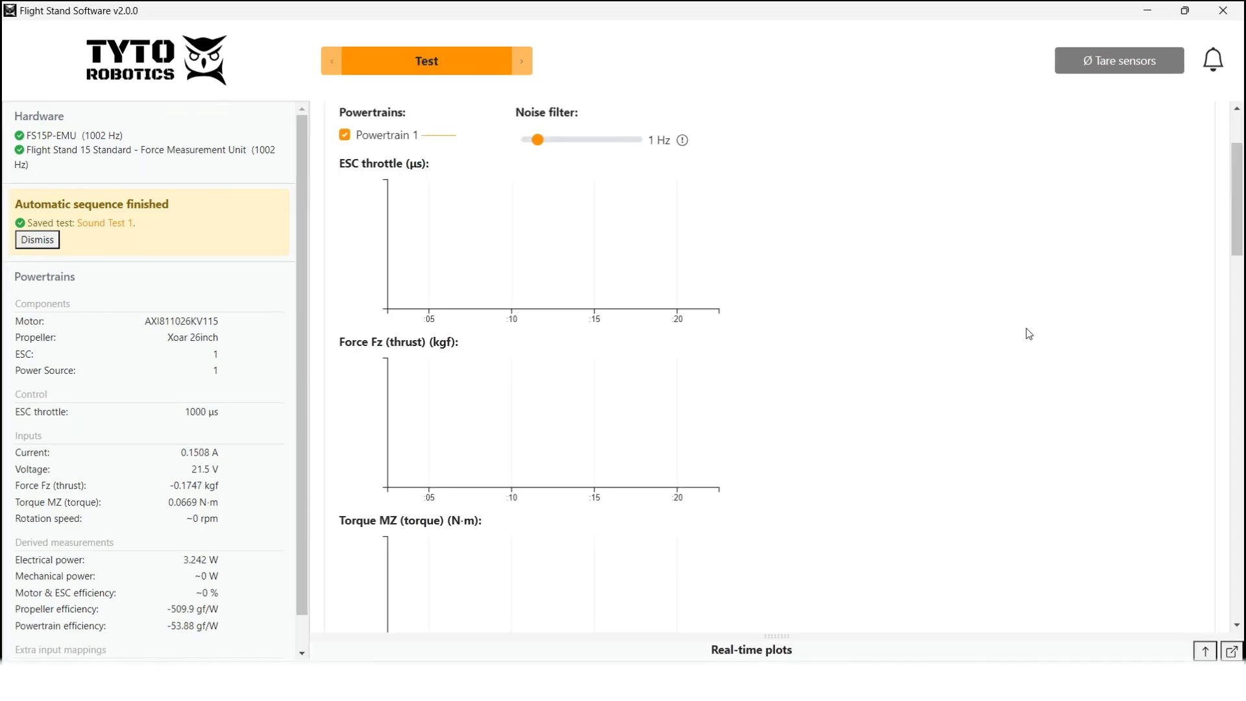
click(423, 115)
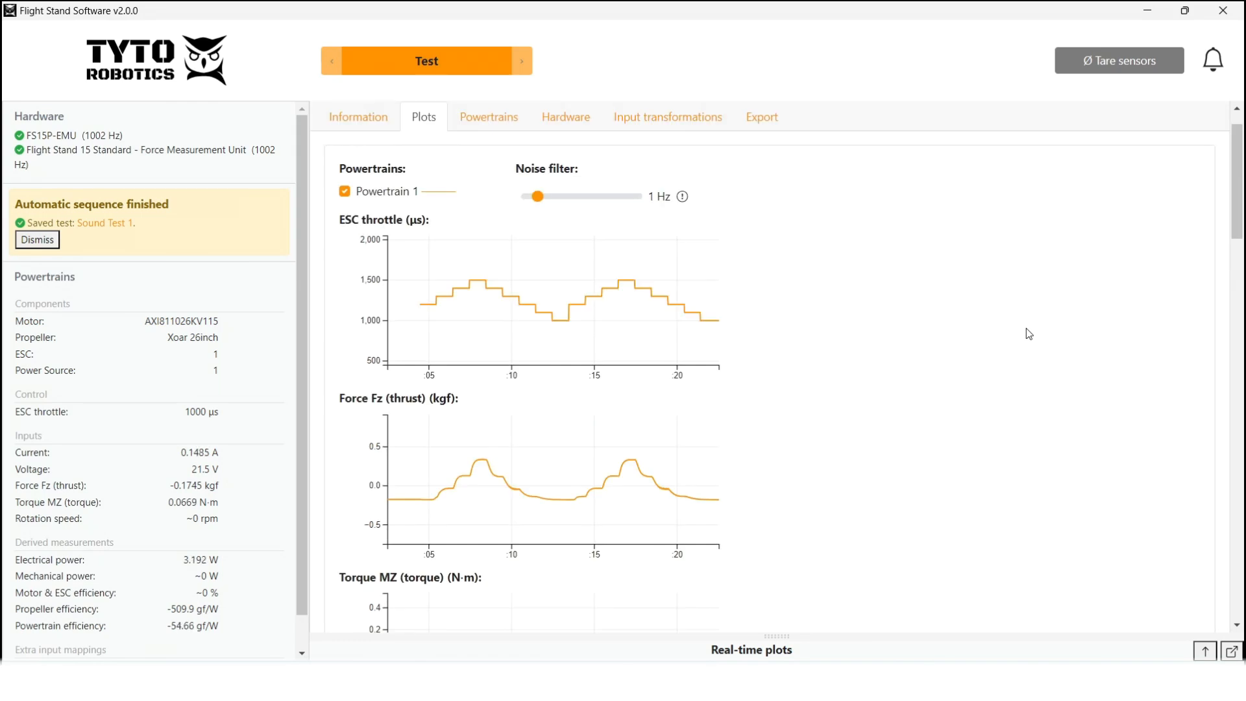
Step: Bring up Sound Test 1's CSV export preview with the resampled data
scroll(down, 3)
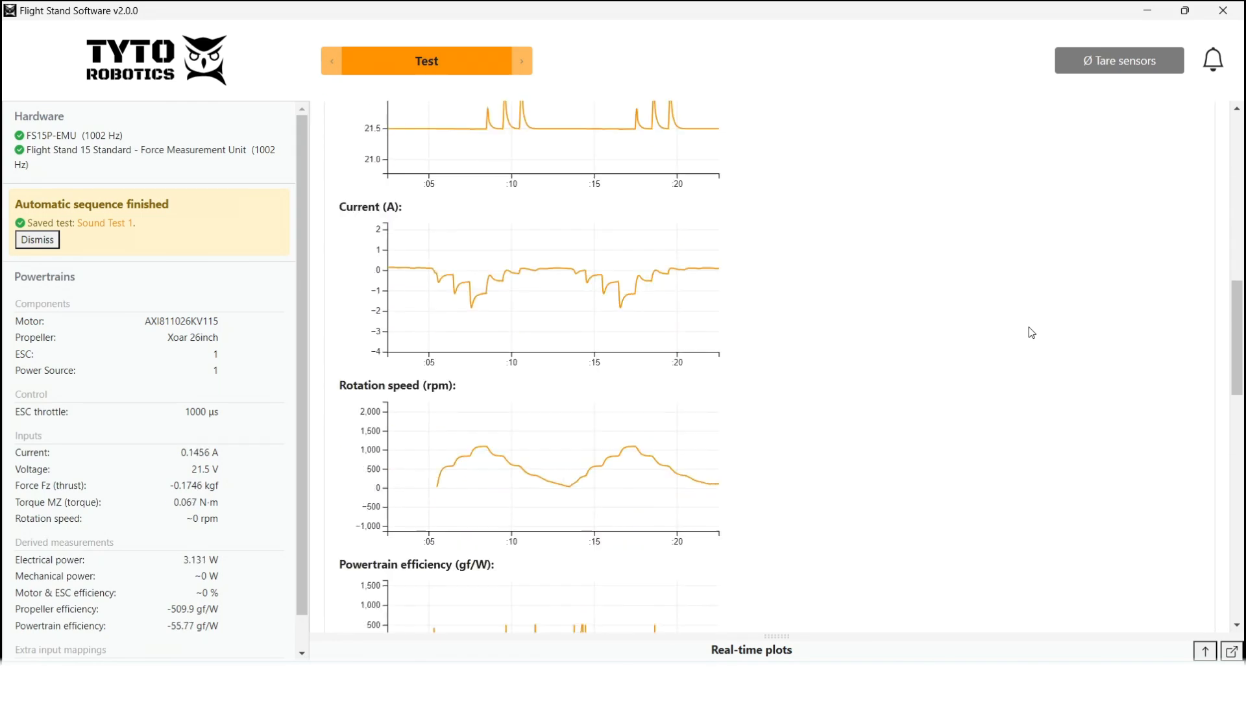
scroll(down, 3)
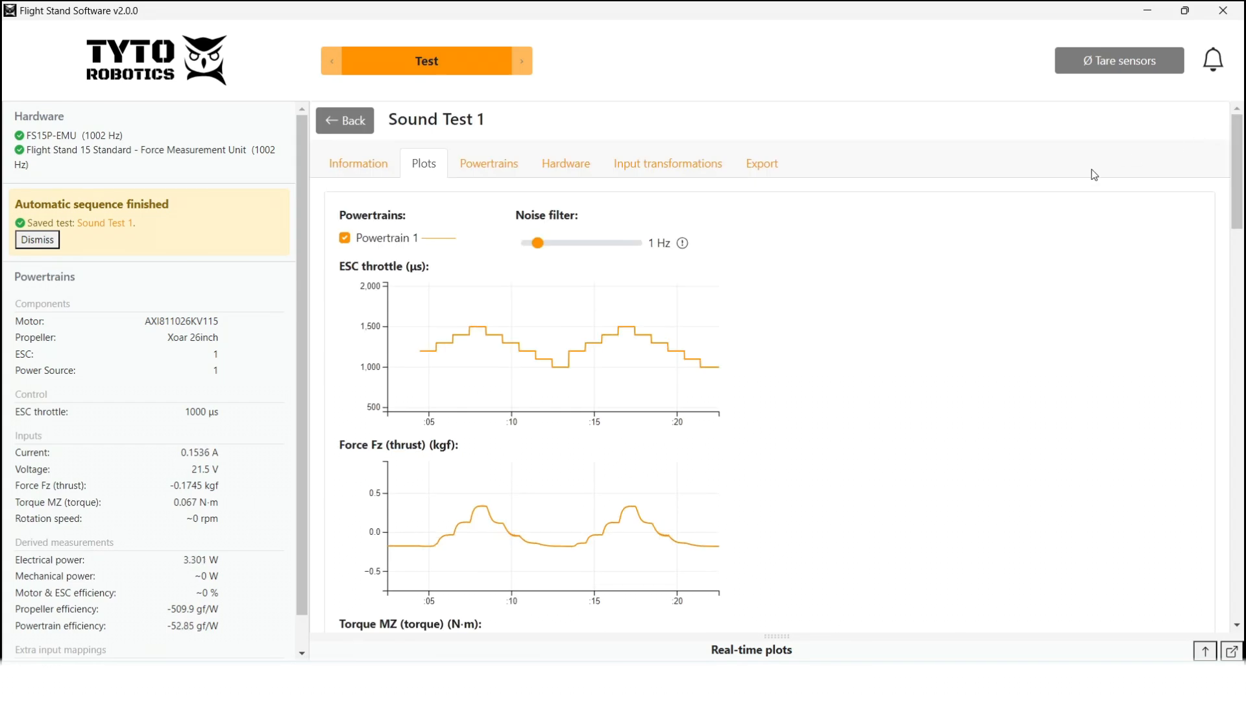
click(761, 164)
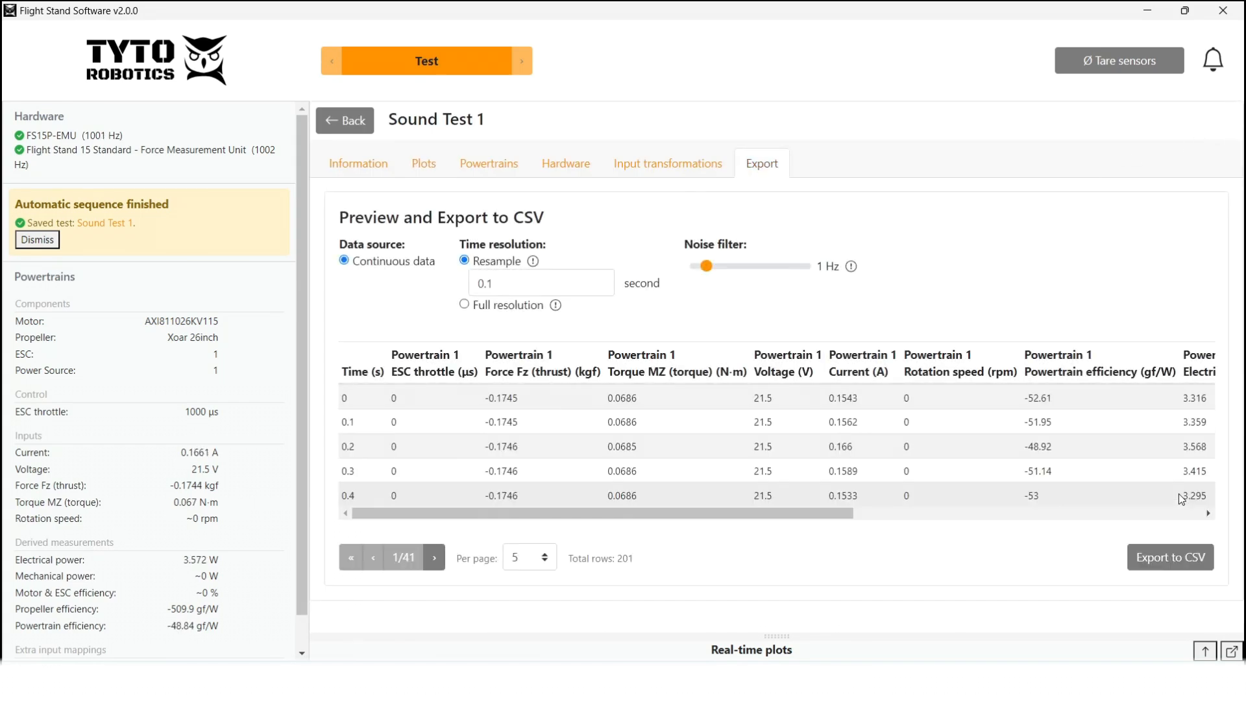